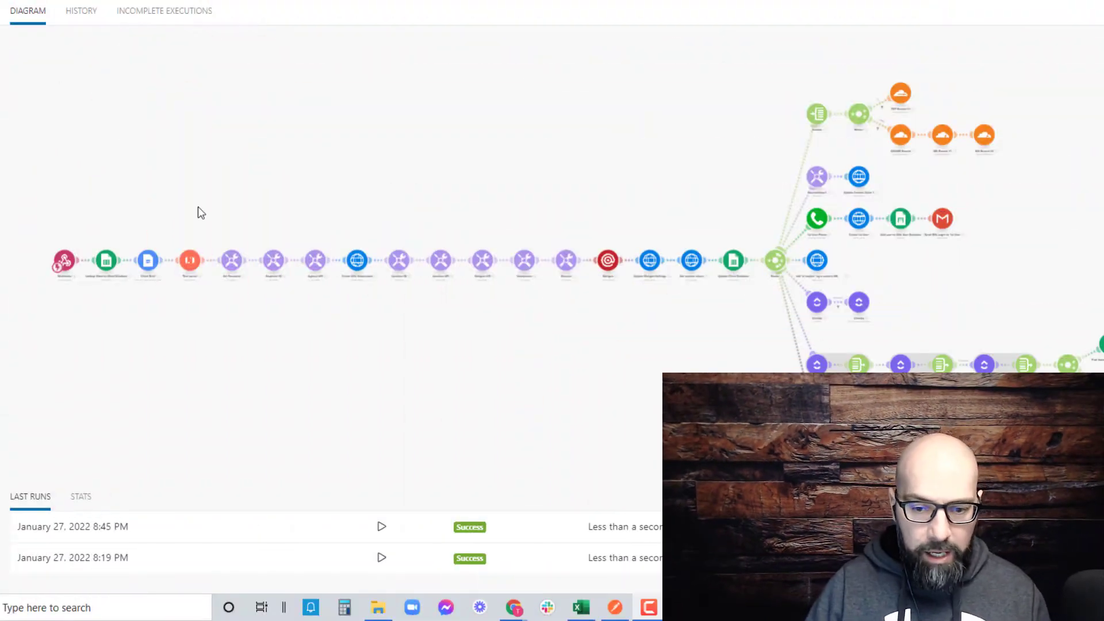
{"action": "mouse_move", "coordinate": [503, 207]}
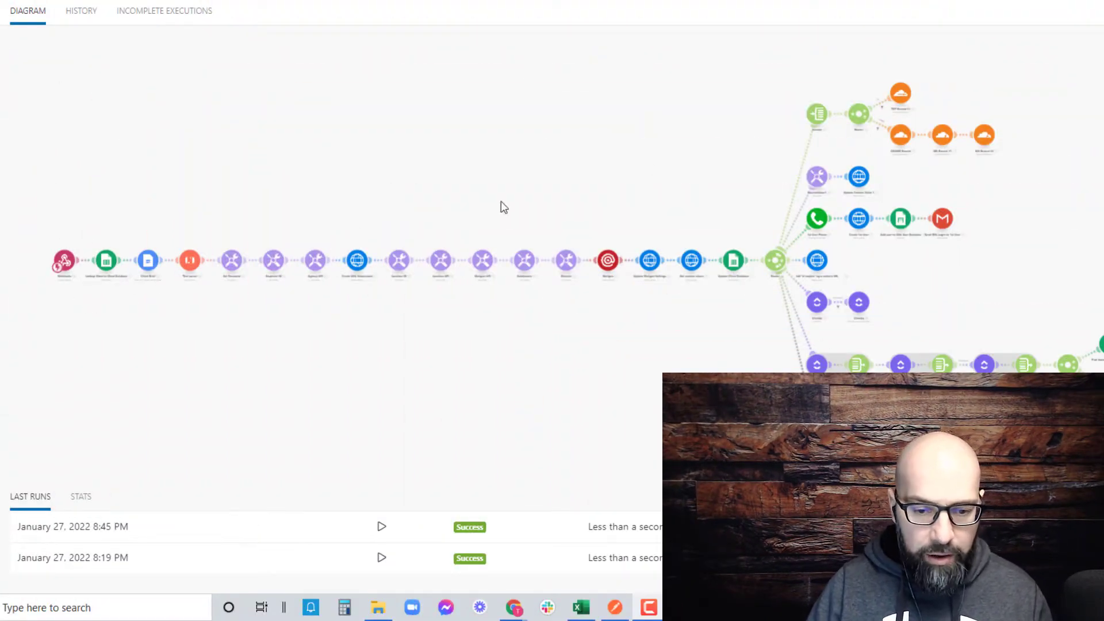
{"action": "mouse_move", "coordinate": [607, 178]}
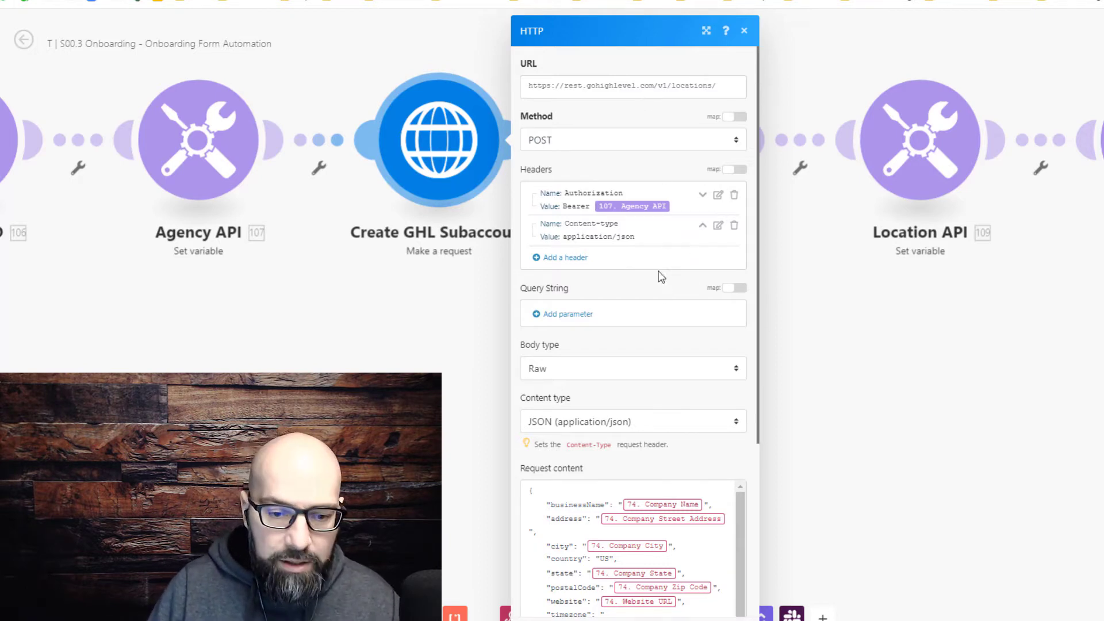
{"action": "mouse_move", "coordinate": [632, 409]}
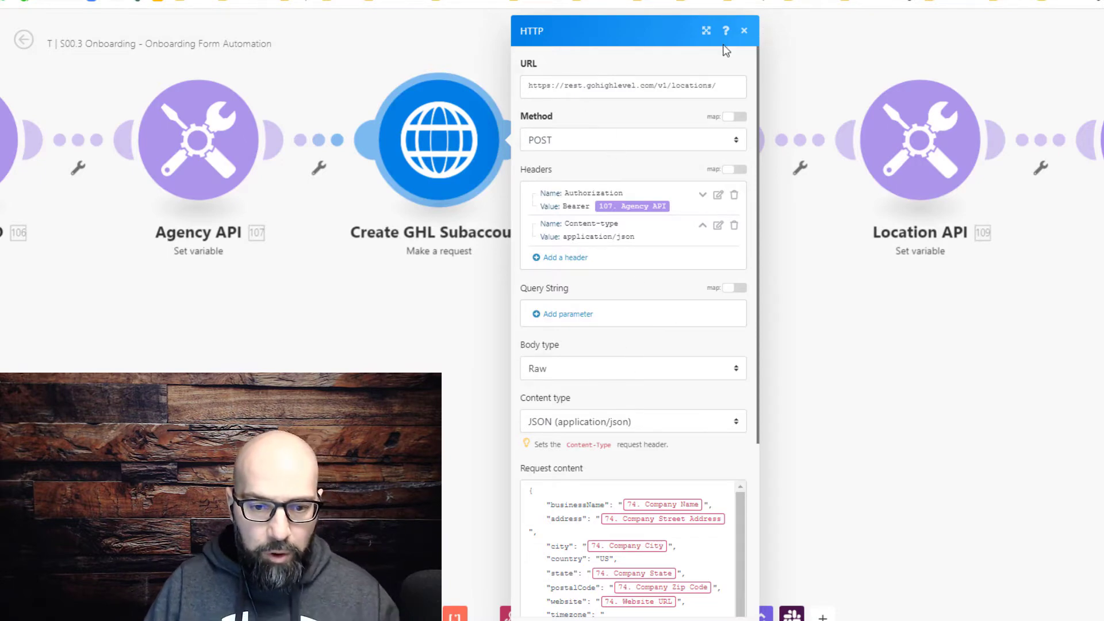
{"action": "left_click", "coordinate": [744, 29]}
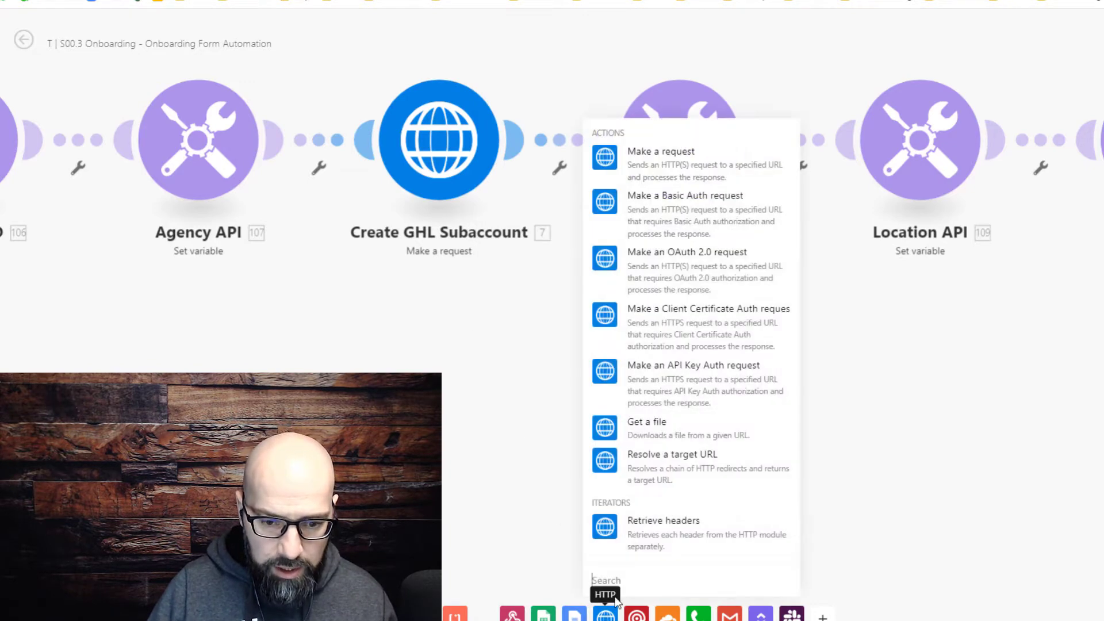
{"action": "left_click", "coordinate": [660, 158]}
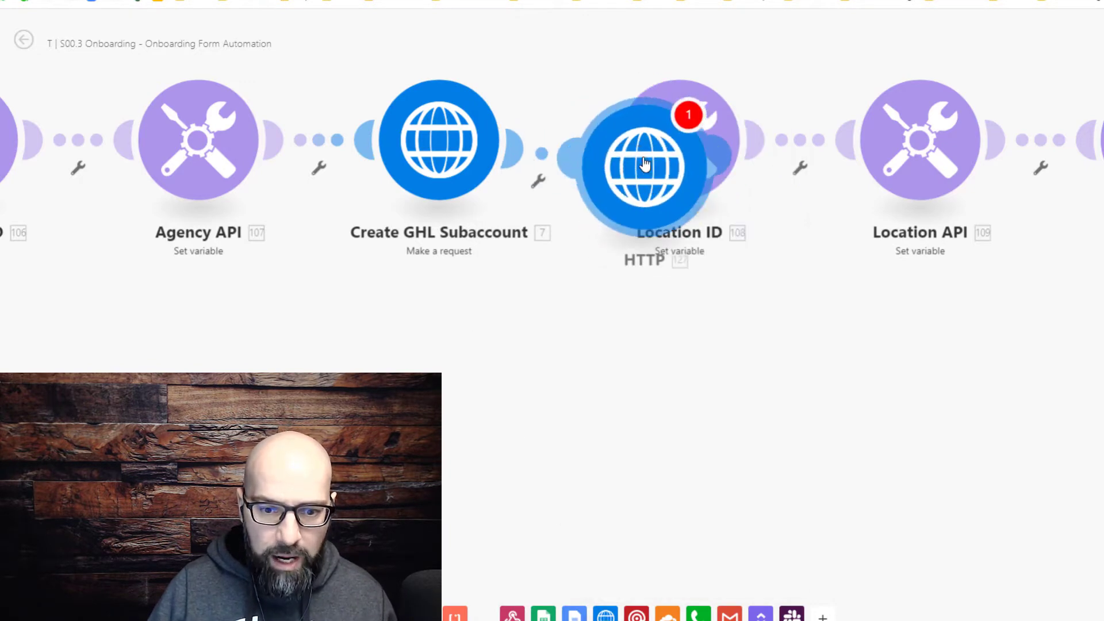
{"action": "left_click", "coordinate": [641, 167]}
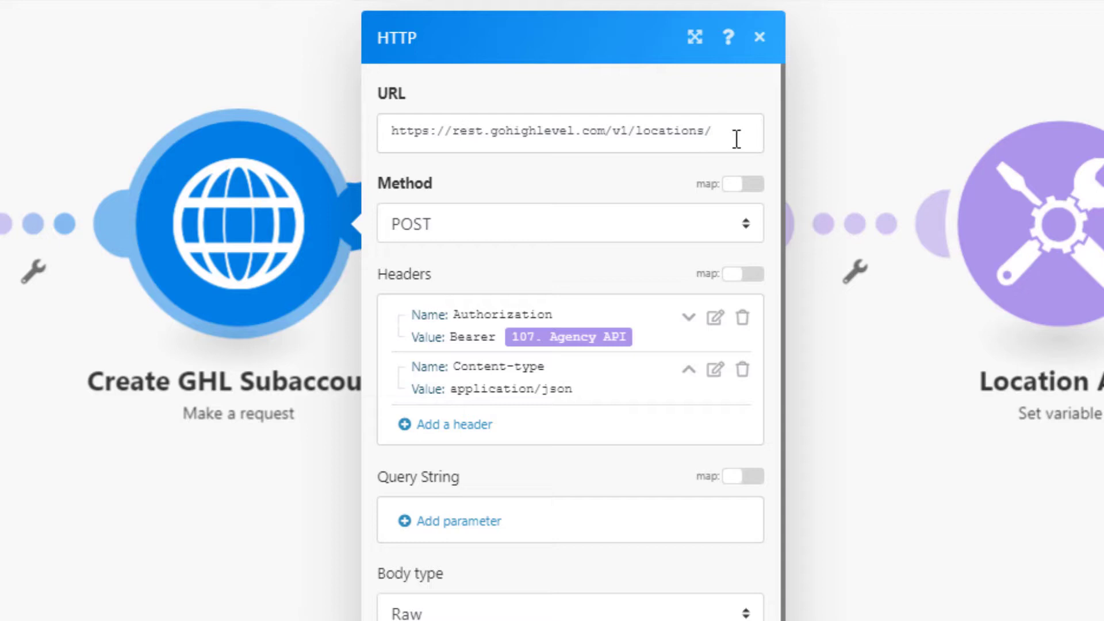
{"action": "mouse_move", "coordinate": [718, 151]}
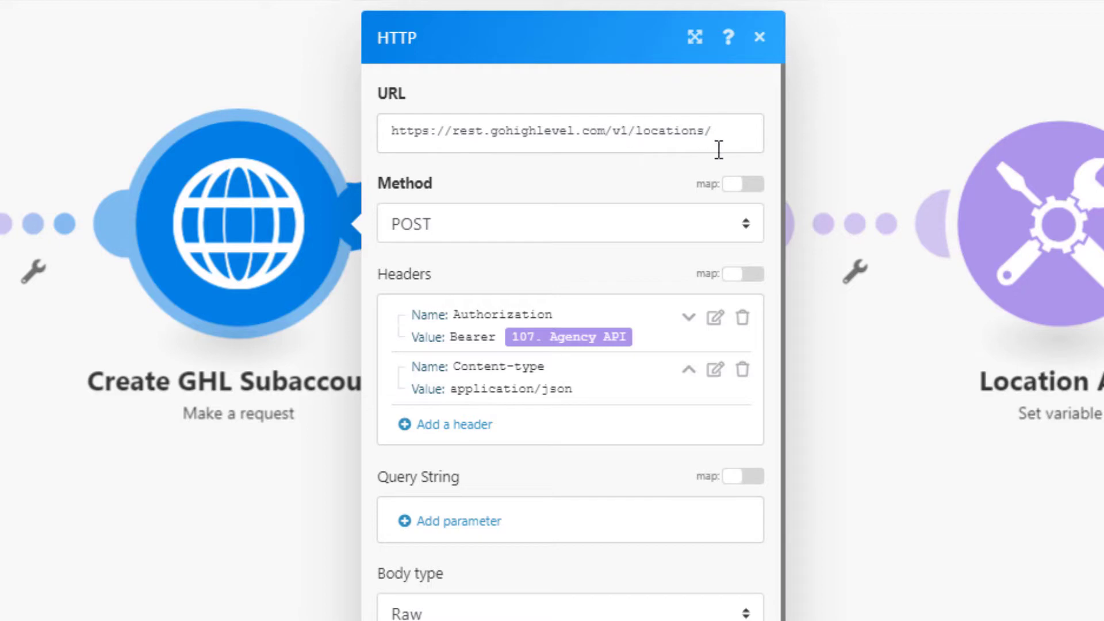
{"action": "mouse_move", "coordinate": [555, 233]}
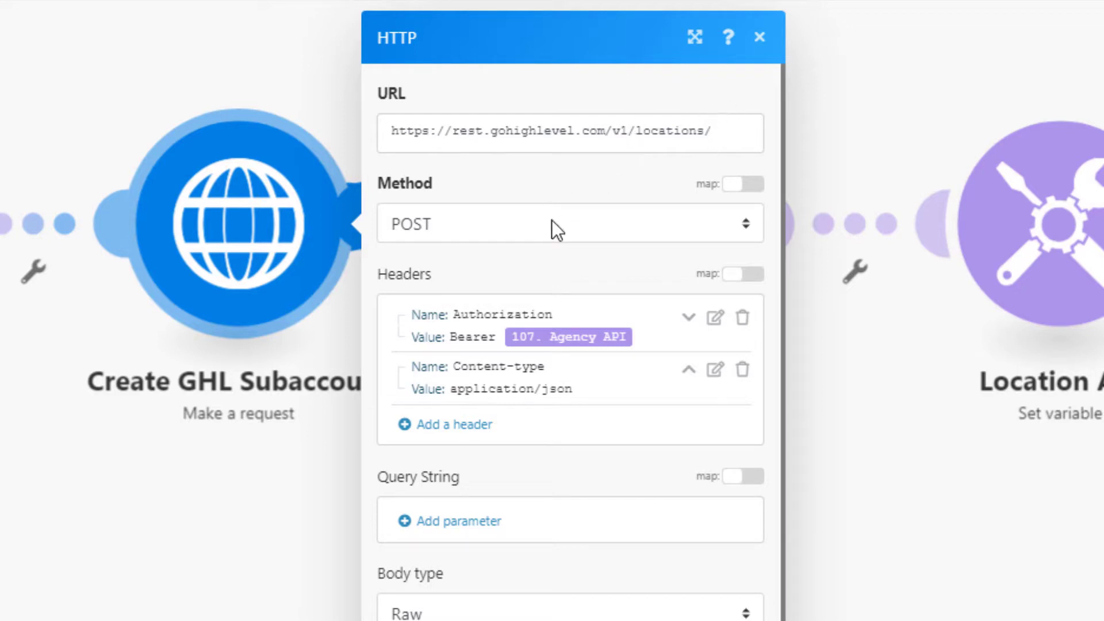
{"action": "mouse_move", "coordinate": [471, 294]}
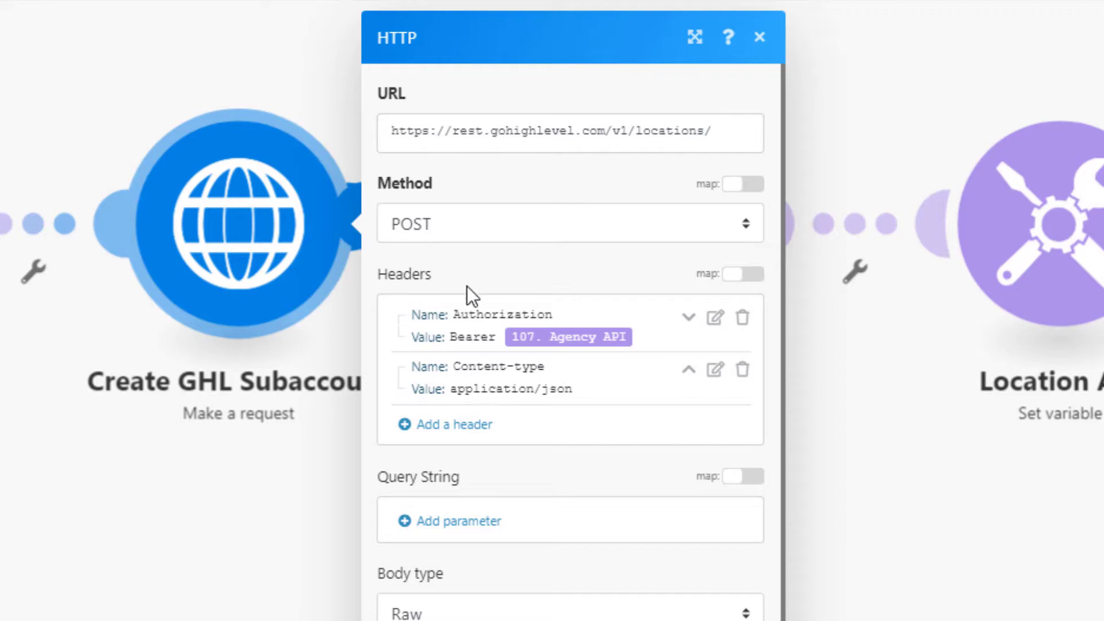
{"action": "mouse_move", "coordinate": [525, 374]}
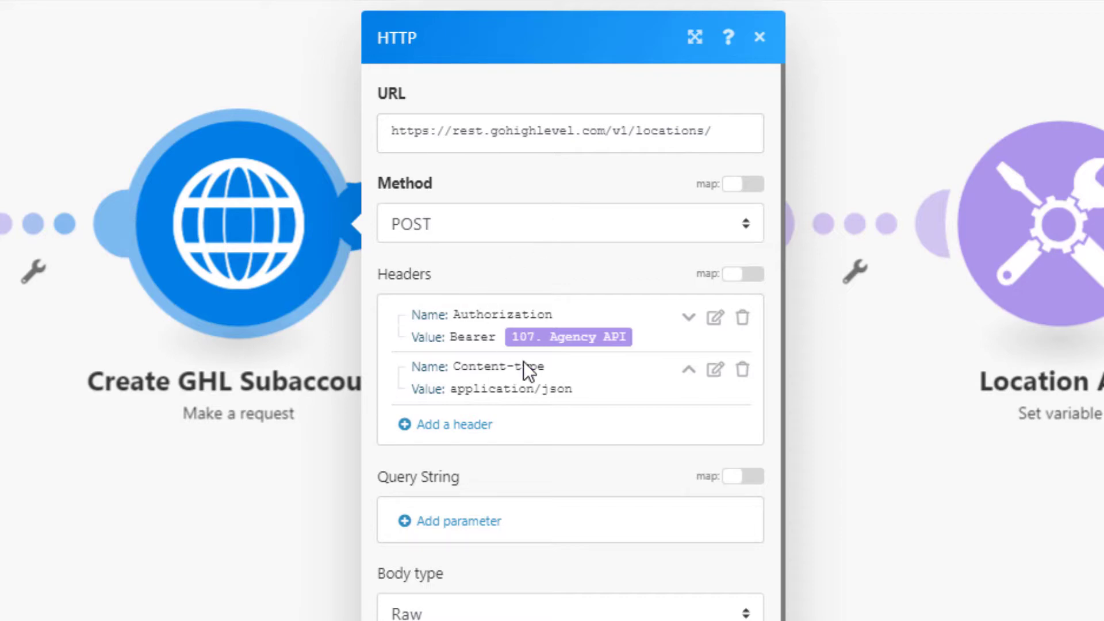
{"action": "mouse_move", "coordinate": [458, 338]}
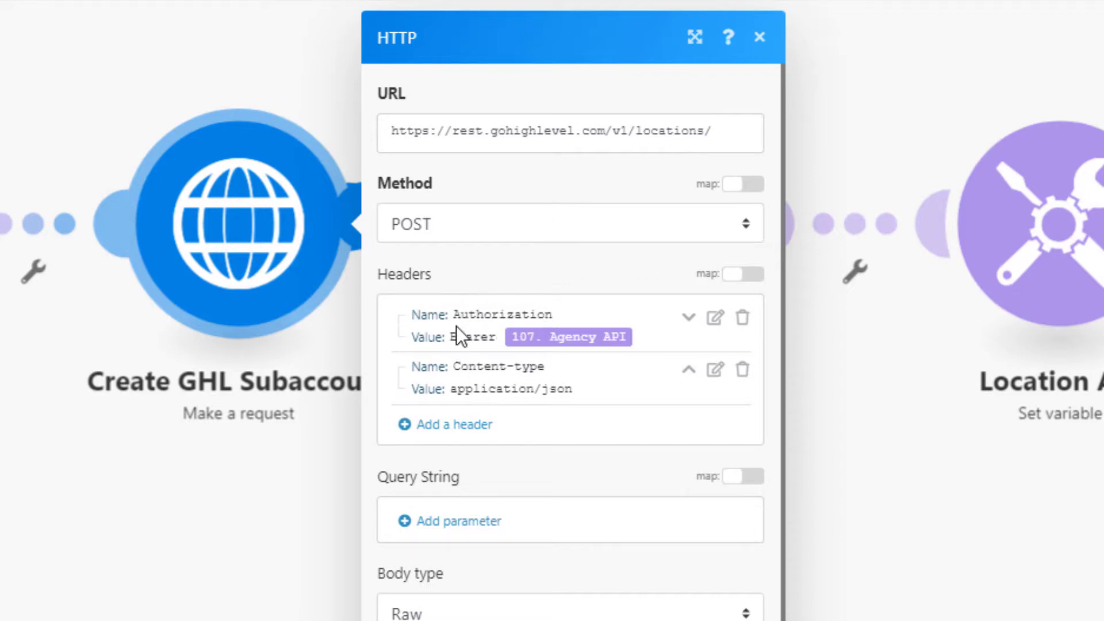
{"action": "left_click", "coordinate": [714, 317]}
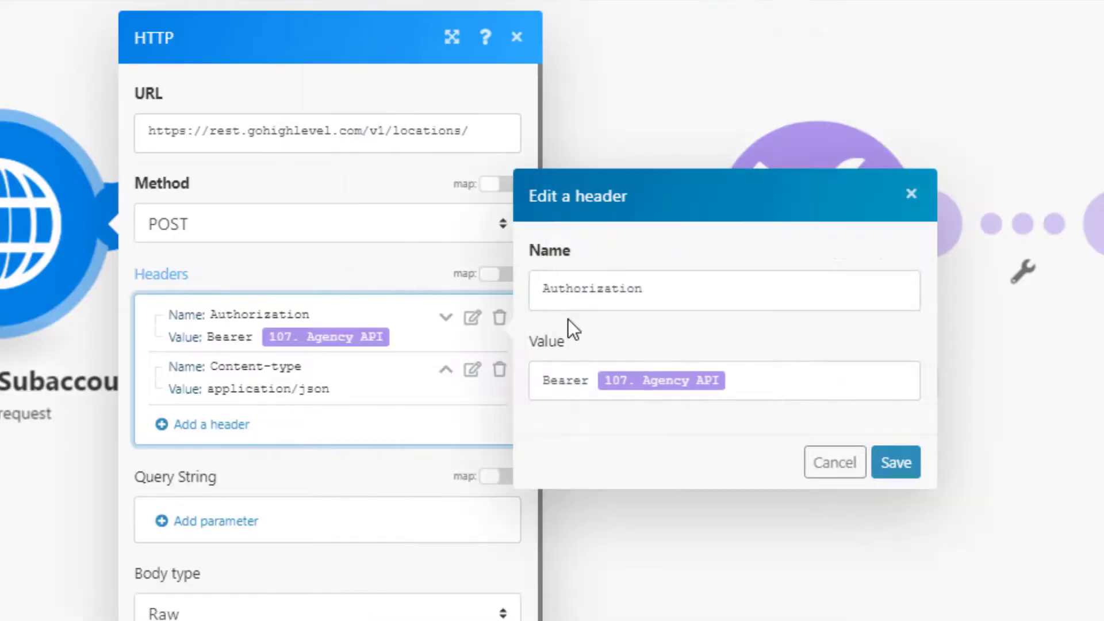
{"action": "left_click", "coordinate": [538, 380]}
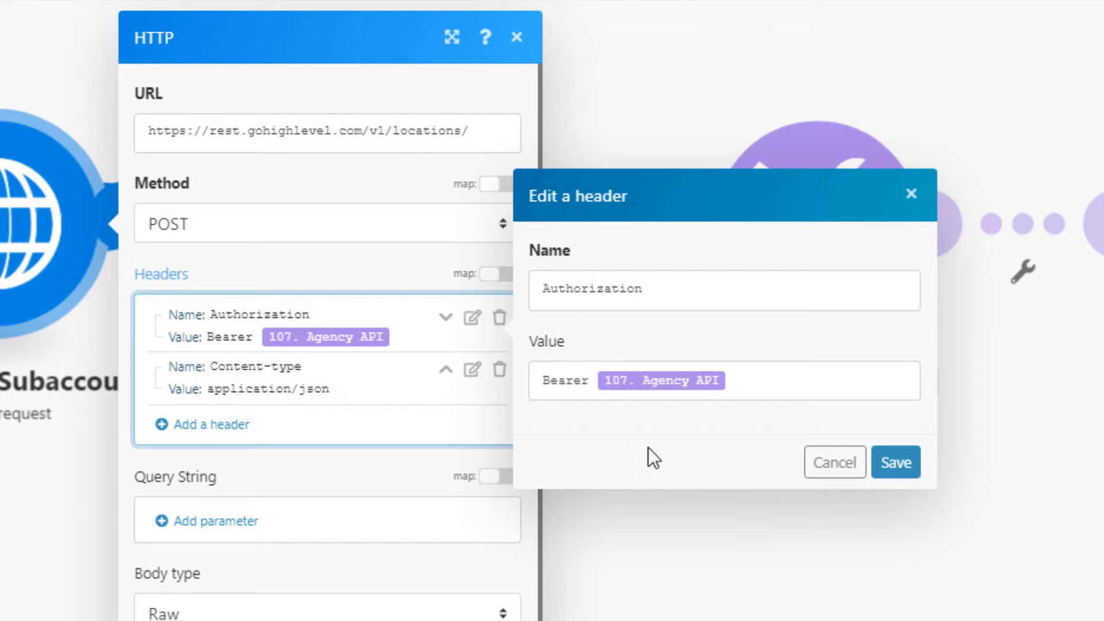
{"action": "mouse_move", "coordinate": [690, 437]}
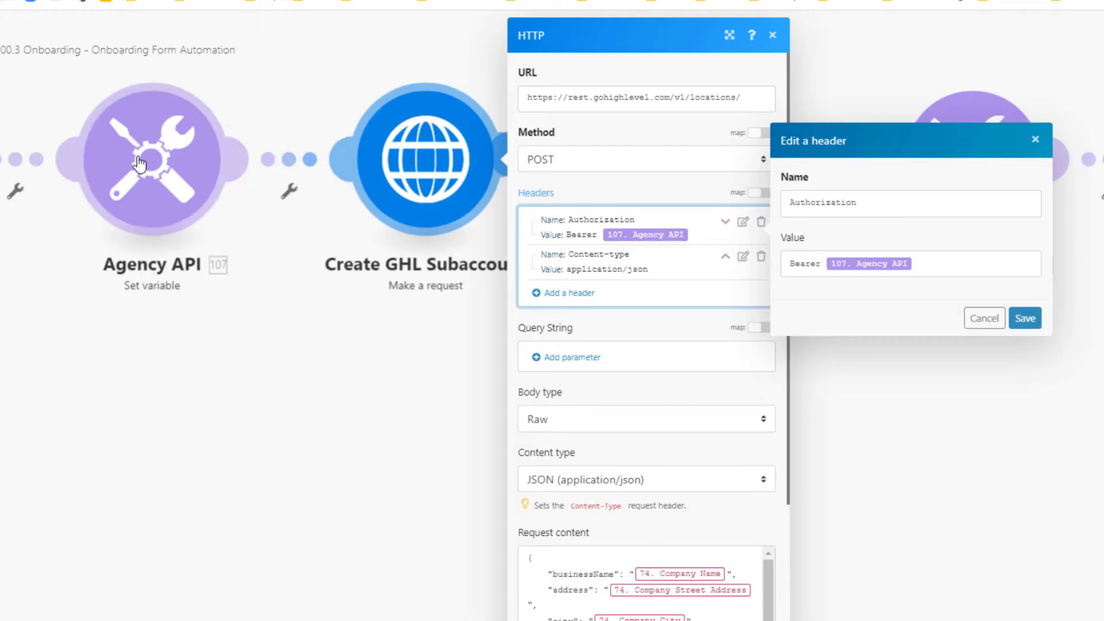
{"action": "mouse_move", "coordinate": [148, 210]}
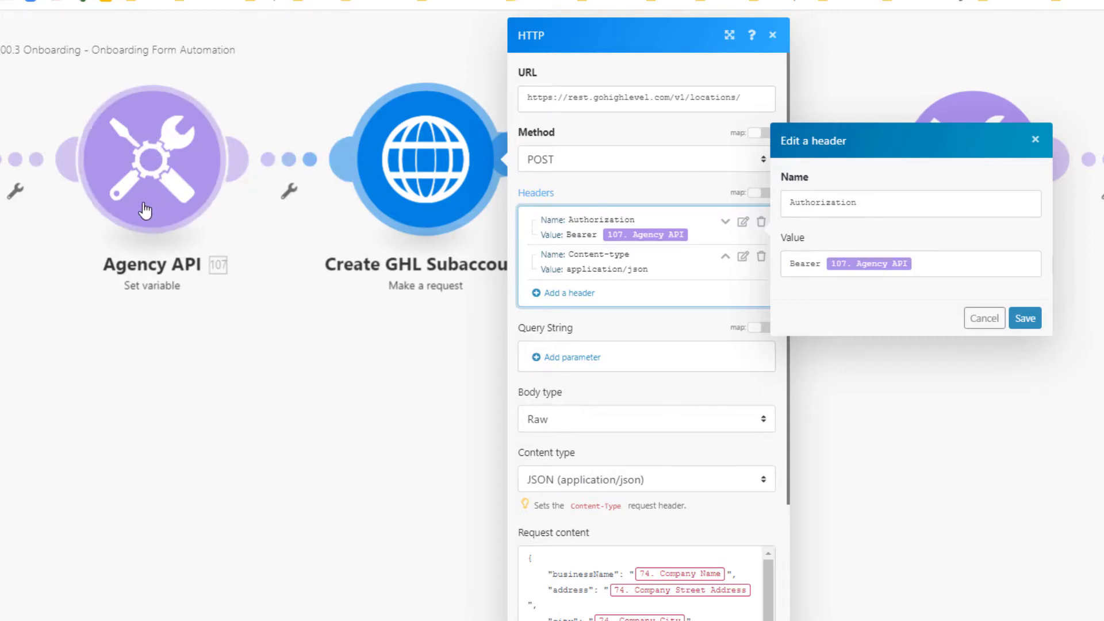
{"action": "mouse_move", "coordinate": [169, 212]}
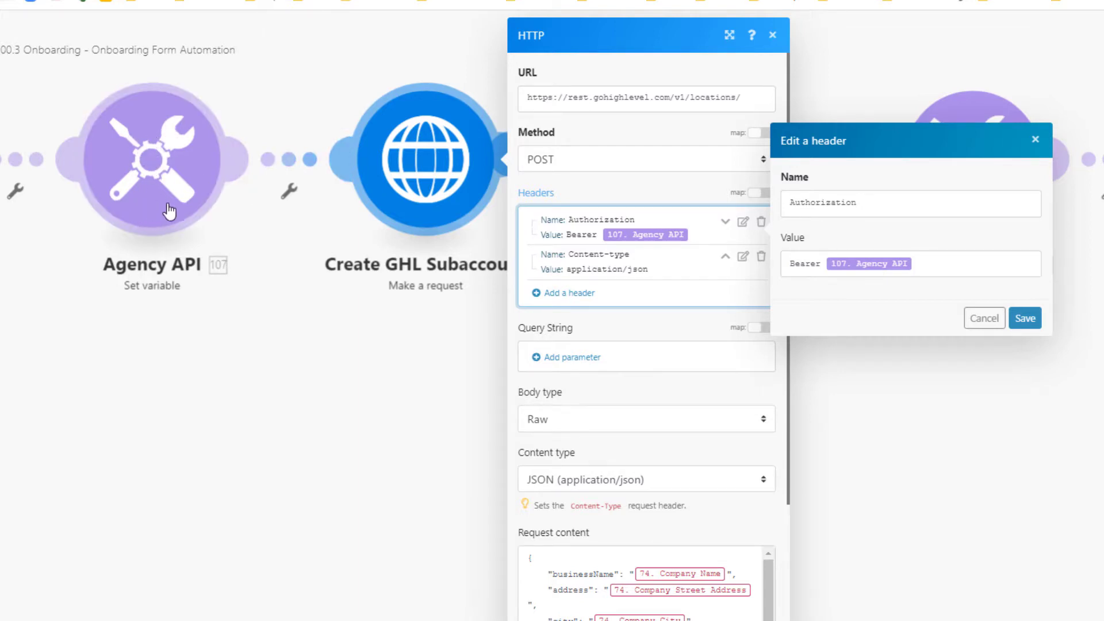
{"action": "mouse_move", "coordinate": [868, 285]}
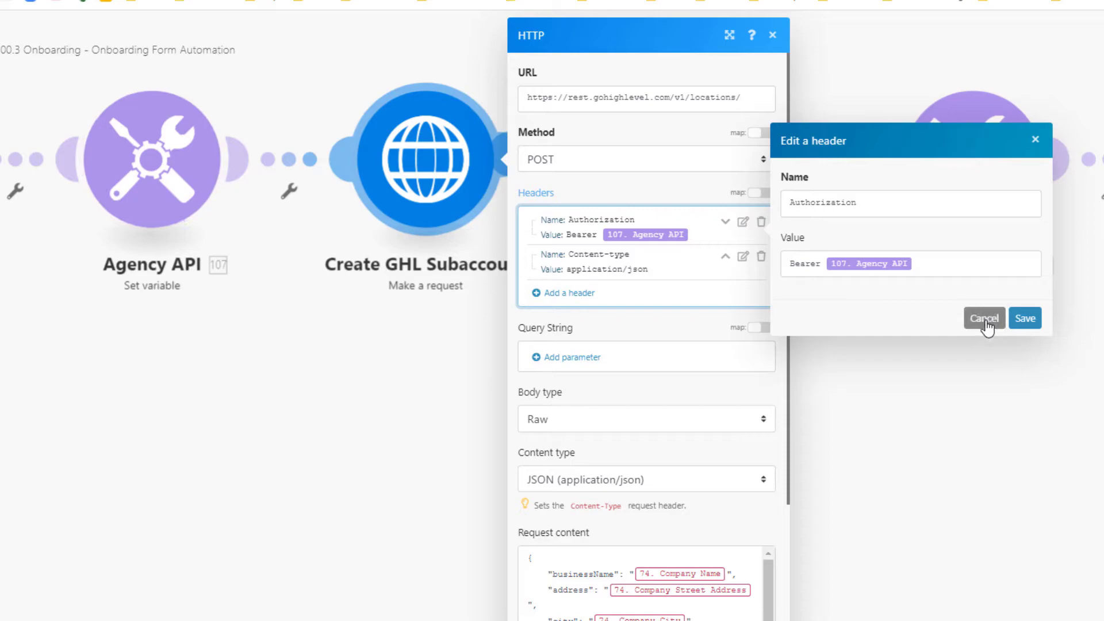
{"action": "left_click", "coordinate": [984, 318]}
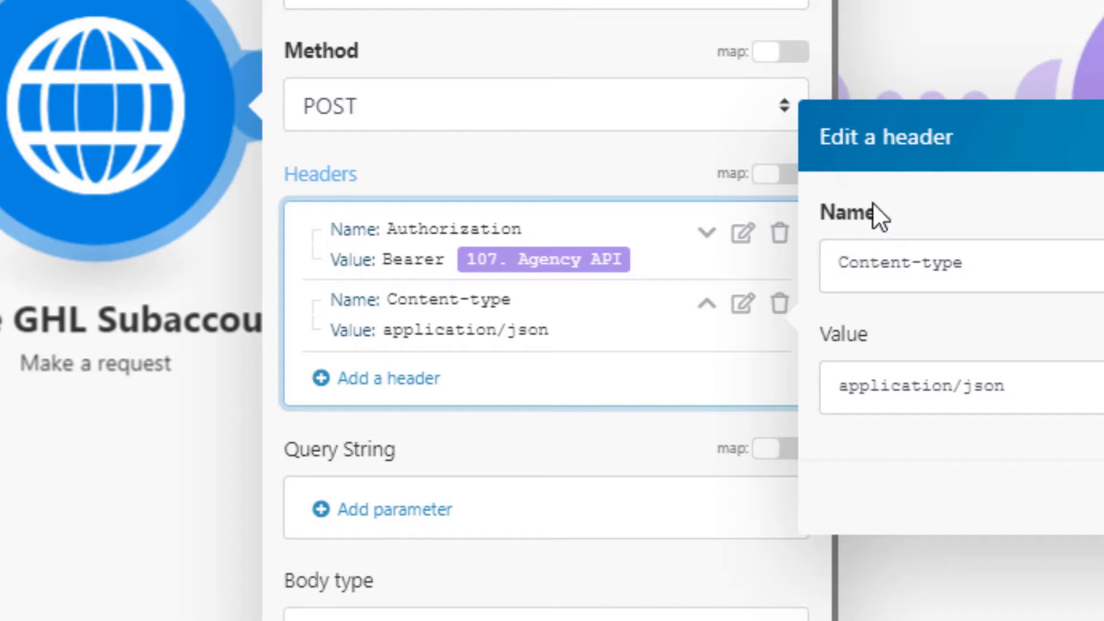
{"action": "mouse_move", "coordinate": [891, 437]}
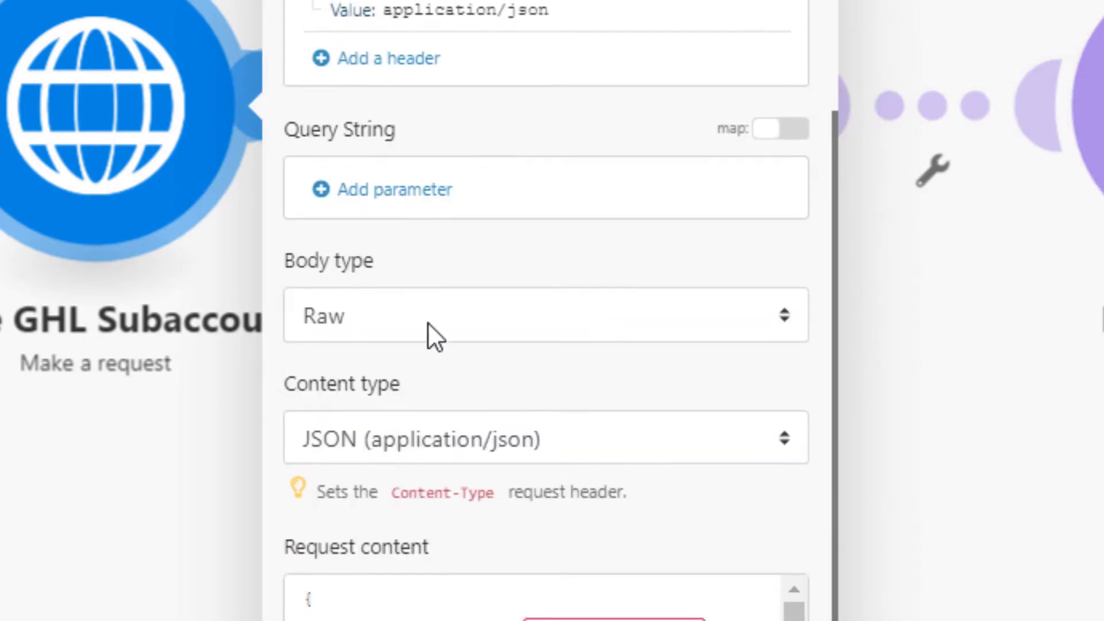
{"action": "mouse_move", "coordinate": [517, 463]}
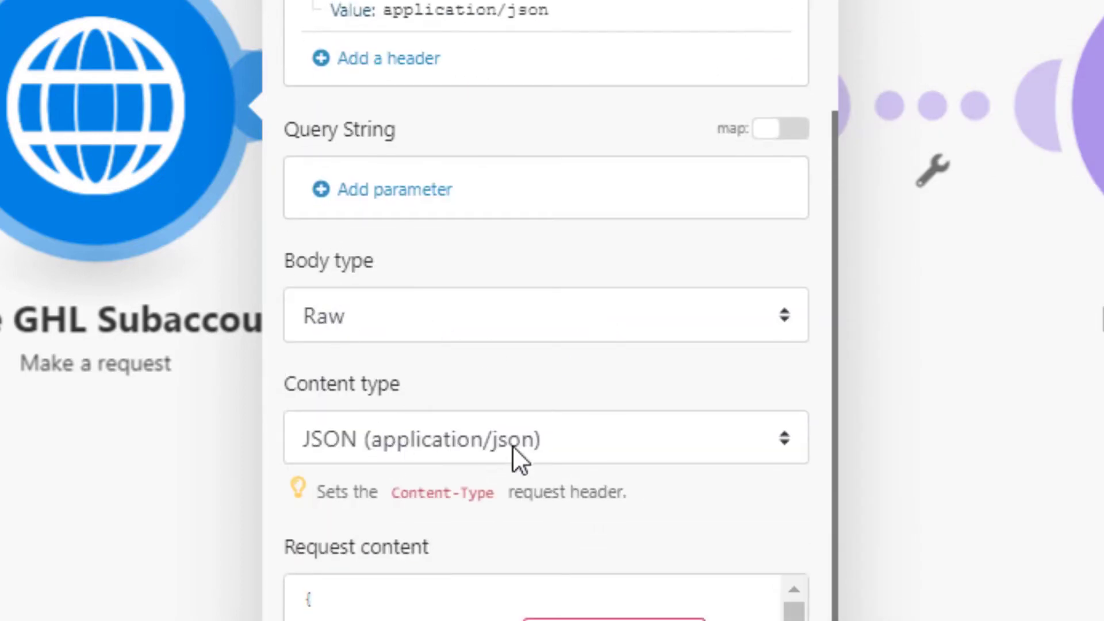
{"action": "scroll", "scroll_direction": "down", "scroll_amount": 3}
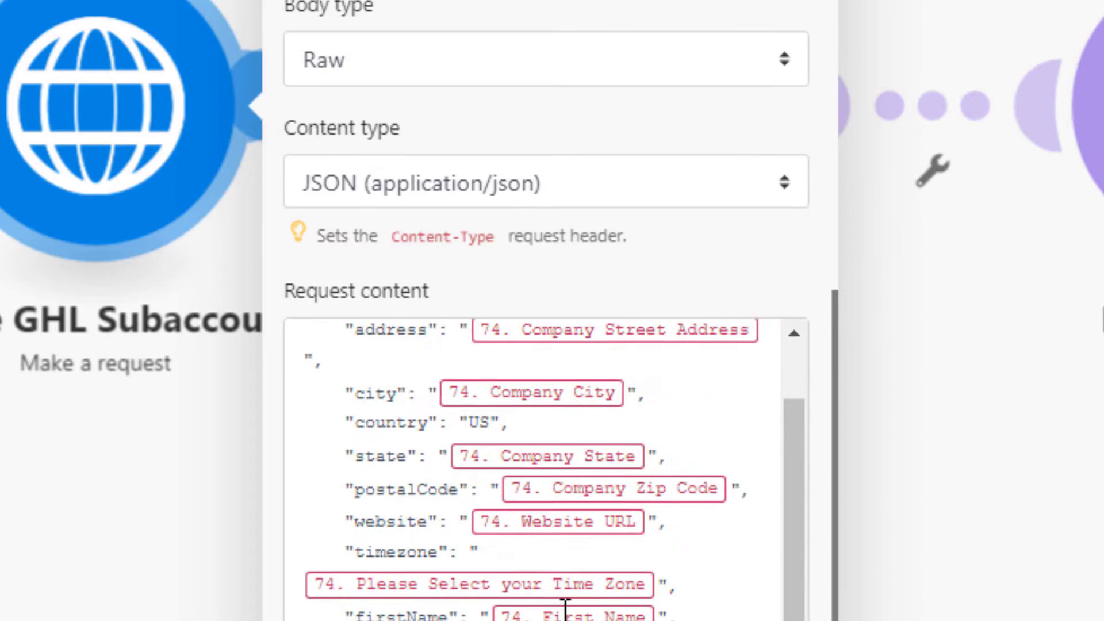
{"action": "scroll", "scroll_direction": "up", "scroll_amount": 3}
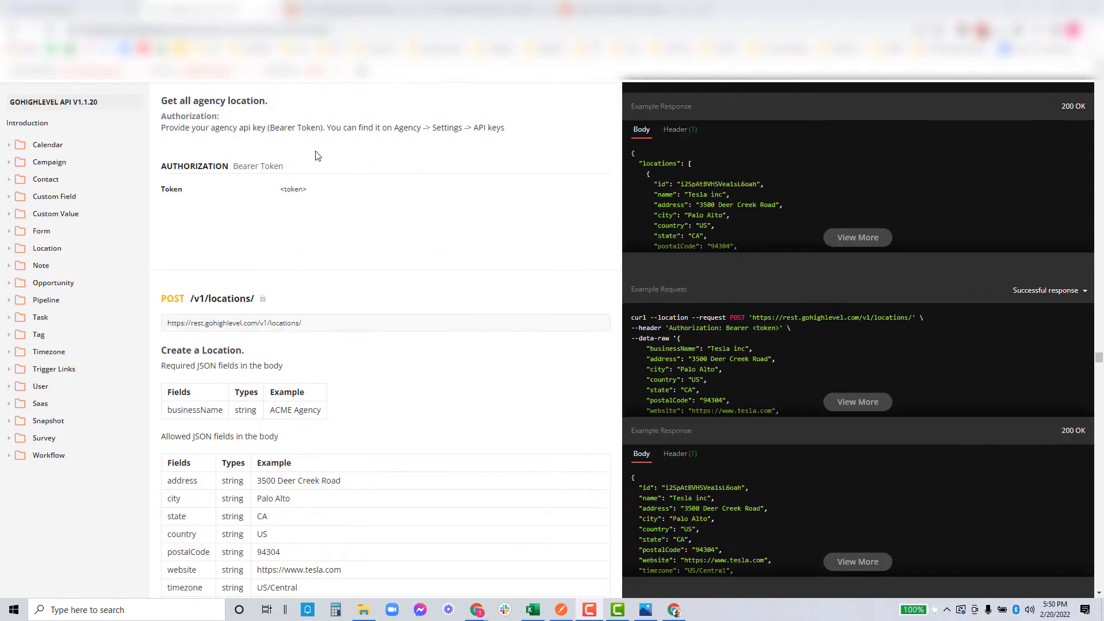
Step: Expand the full table of allowed location body fields via View More, then close the overlay
{"action": "scroll", "scroll_direction": "down", "scroll_amount": 3}
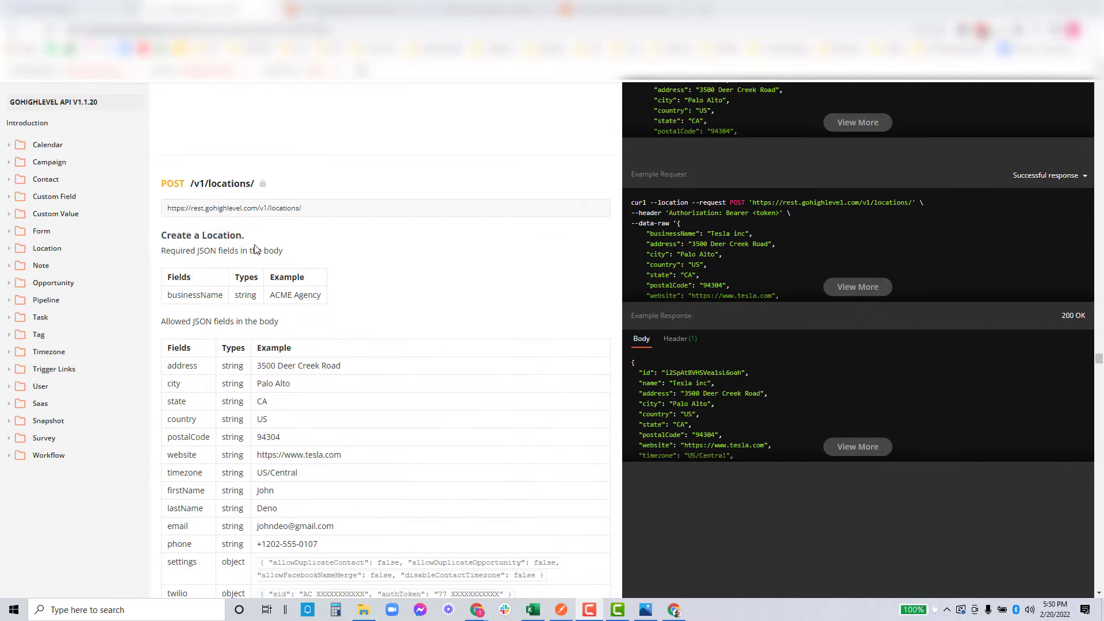
{"action": "scroll", "scroll_direction": "down", "scroll_amount": 3}
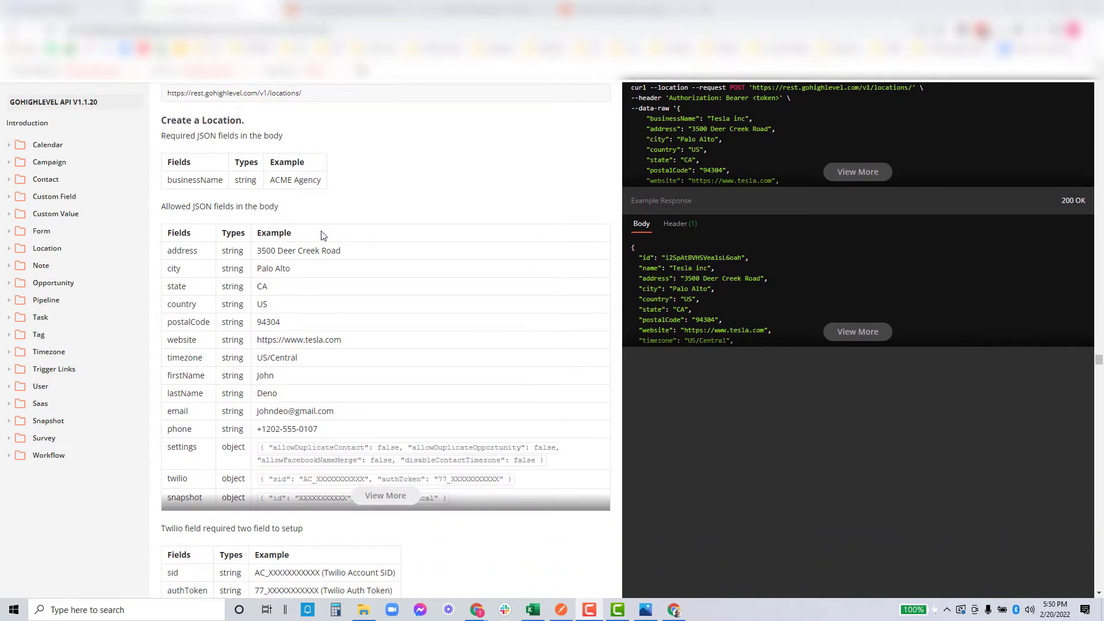
{"action": "mouse_move", "coordinate": [391, 504]}
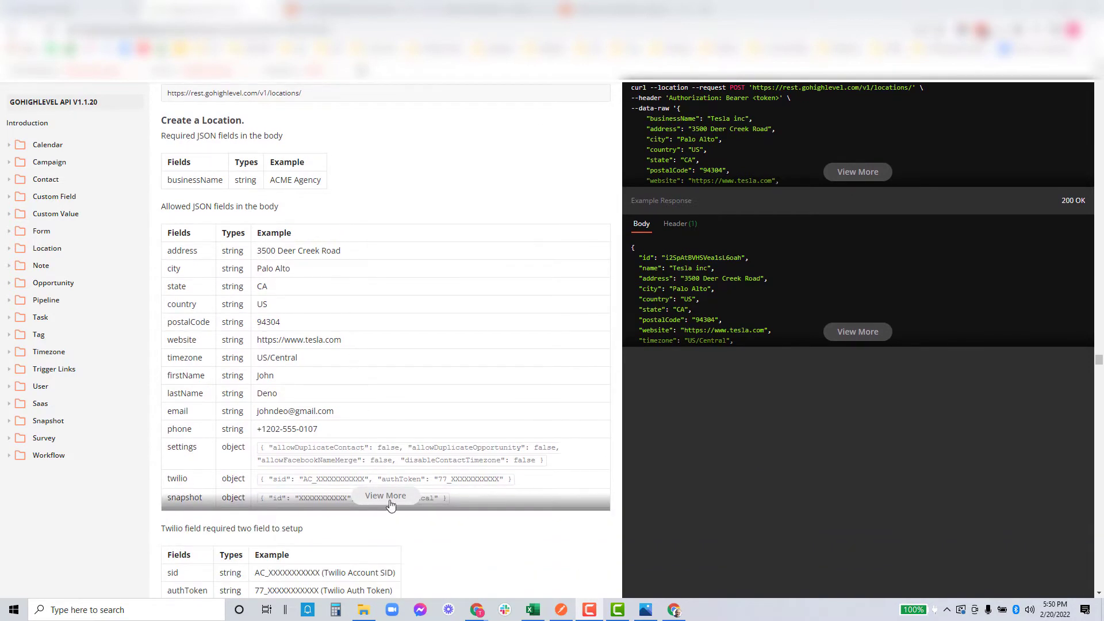
{"action": "mouse_move", "coordinate": [416, 363]}
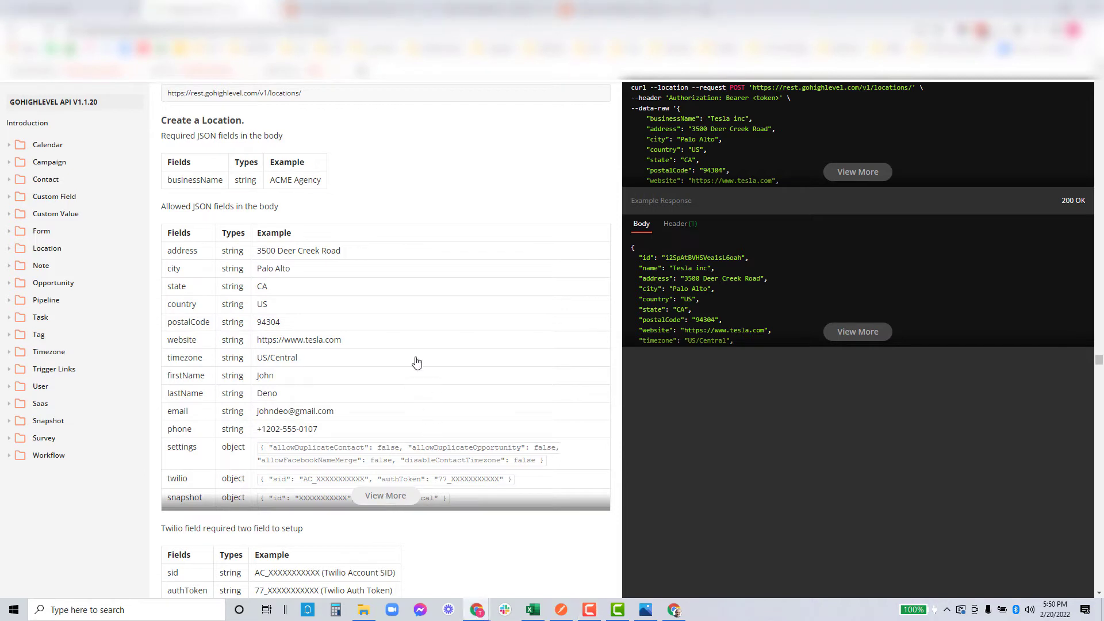
{"action": "left_click", "coordinate": [385, 494]}
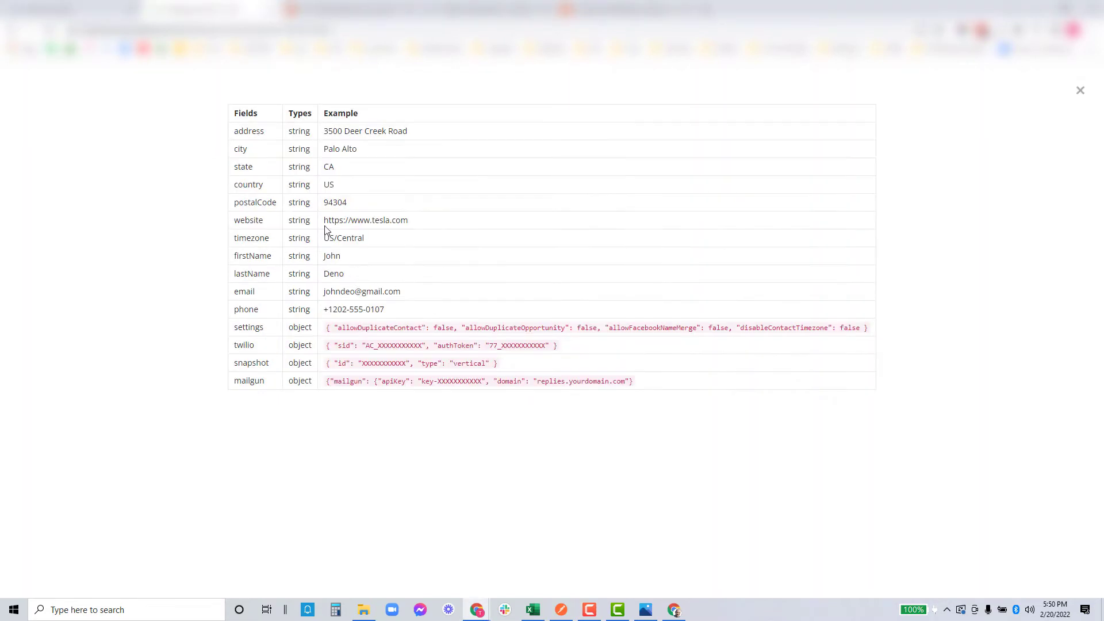
{"action": "mouse_move", "coordinate": [83, 113]}
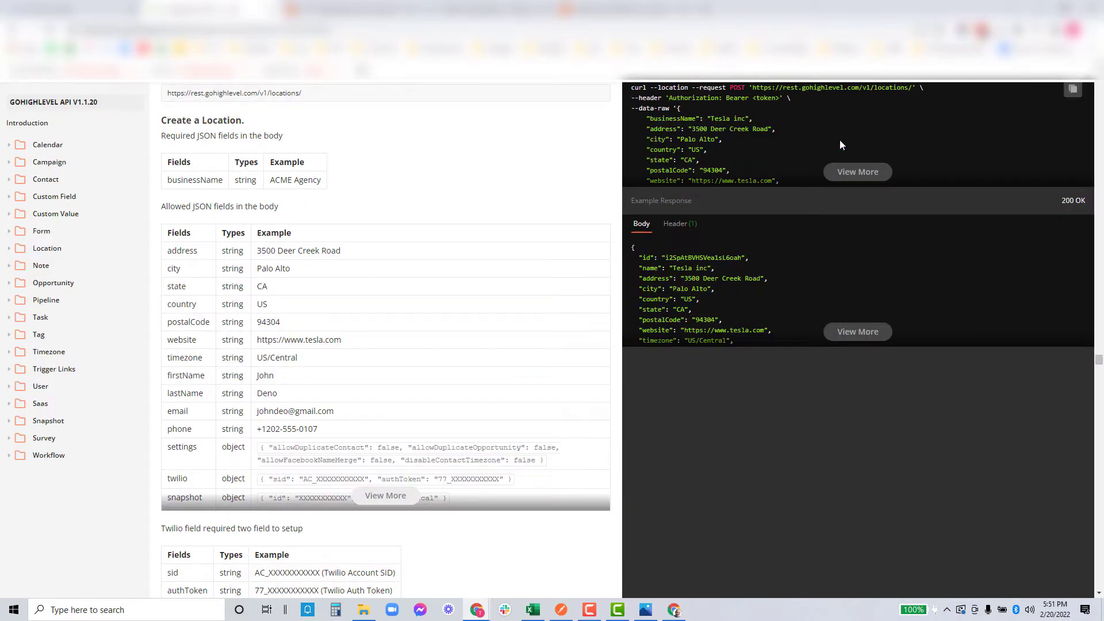
{"action": "left_click", "coordinate": [856, 171]}
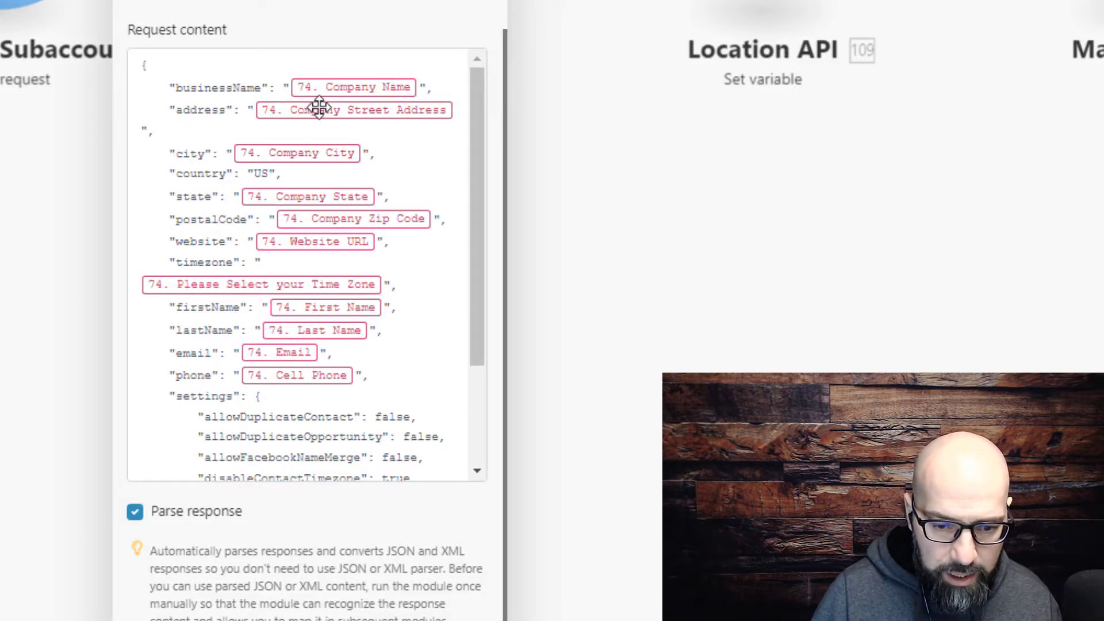
{"action": "mouse_move", "coordinate": [108, 101]}
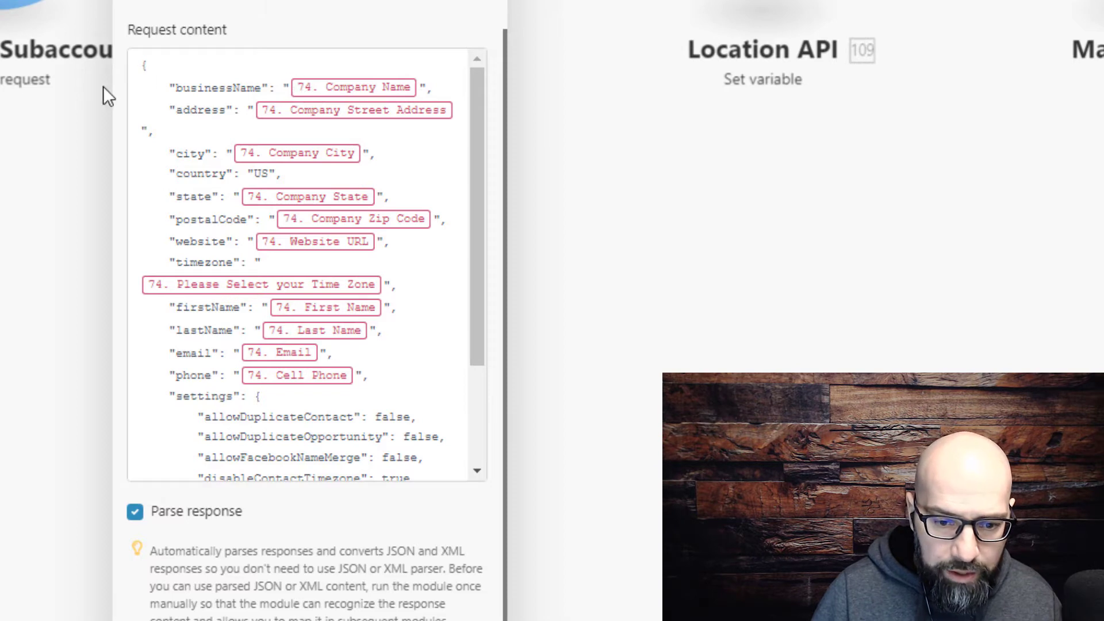
{"action": "mouse_move", "coordinate": [345, 92]}
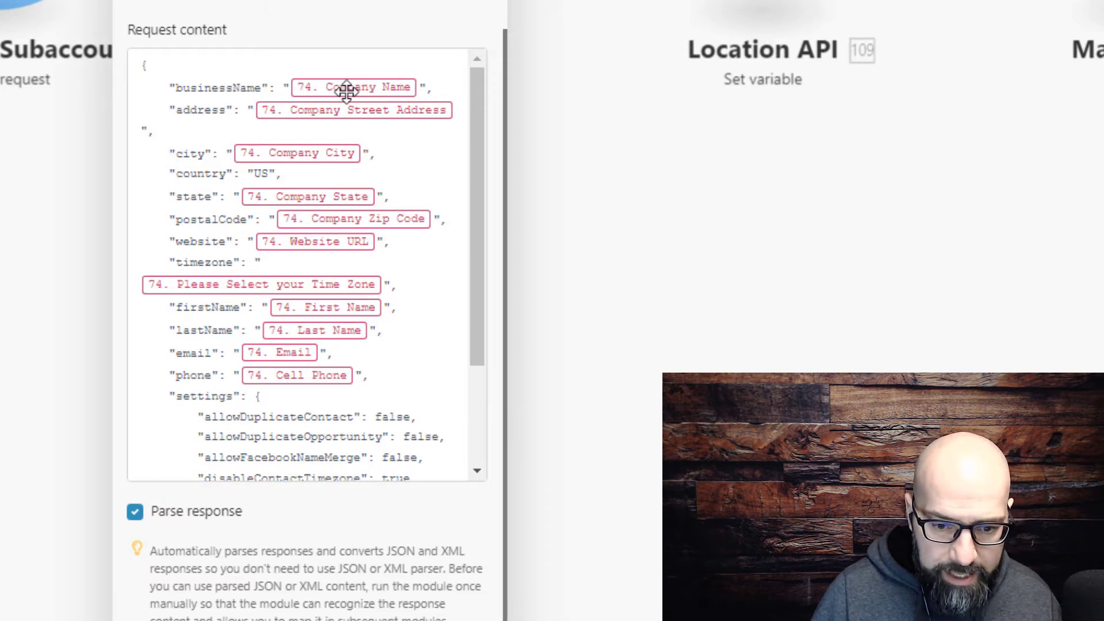
{"action": "mouse_move", "coordinate": [347, 92]}
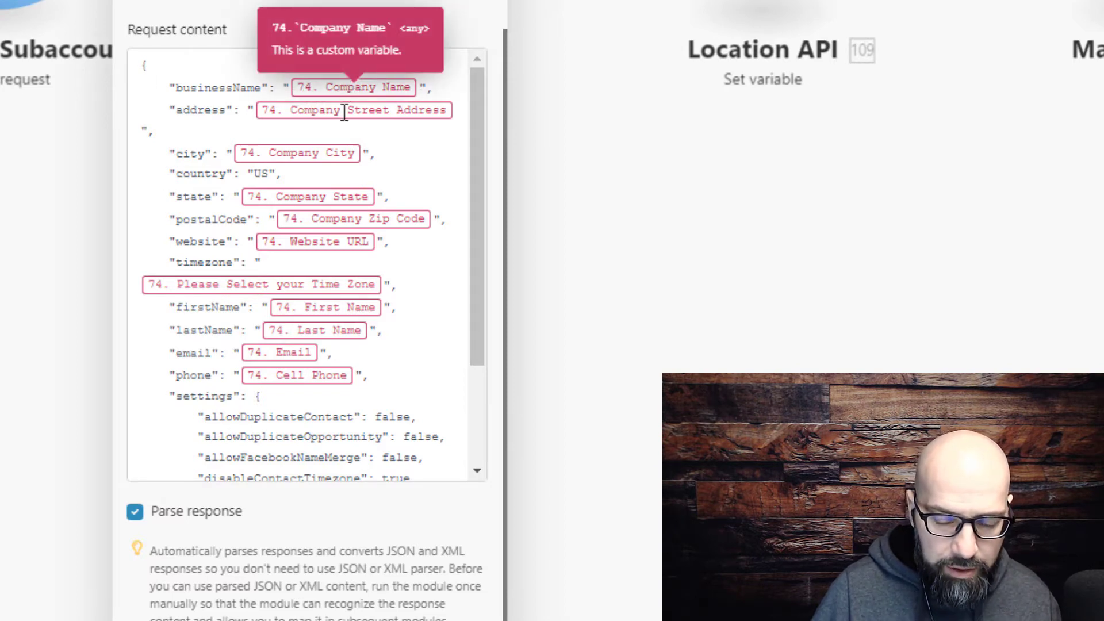
{"action": "mouse_move", "coordinate": [392, 86]}
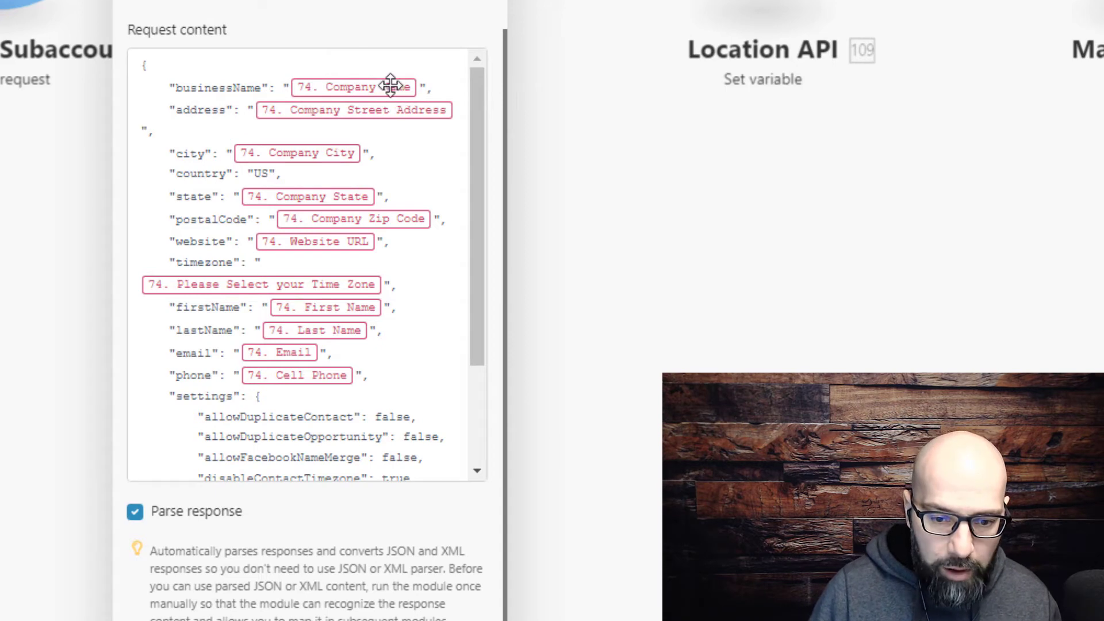
{"action": "mouse_move", "coordinate": [328, 269]}
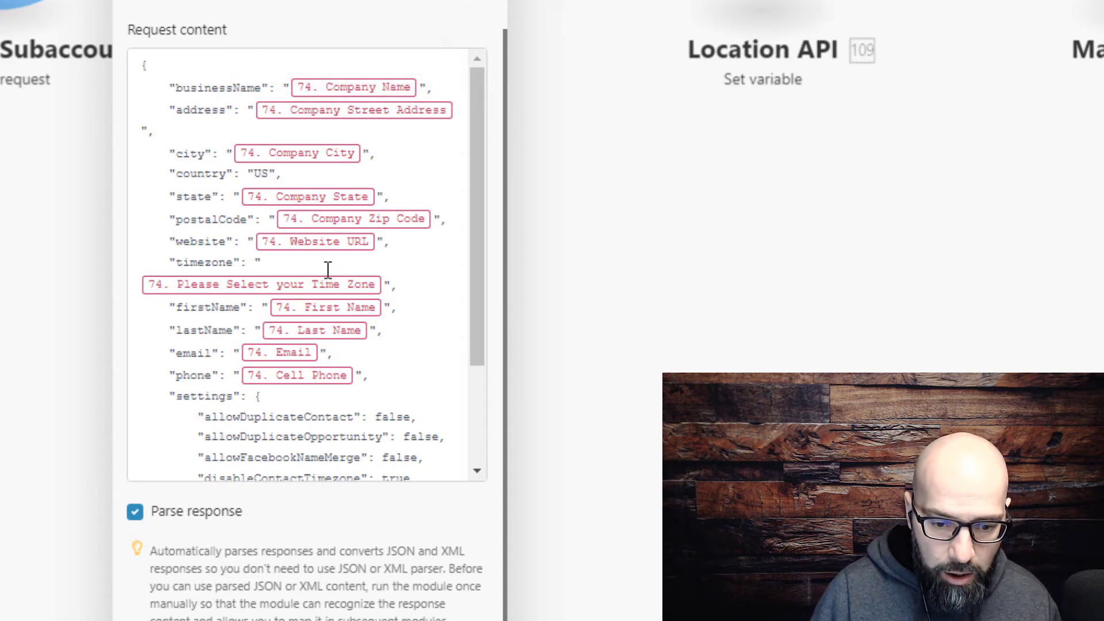
{"action": "scroll", "scroll_direction": "down", "scroll_amount": 3}
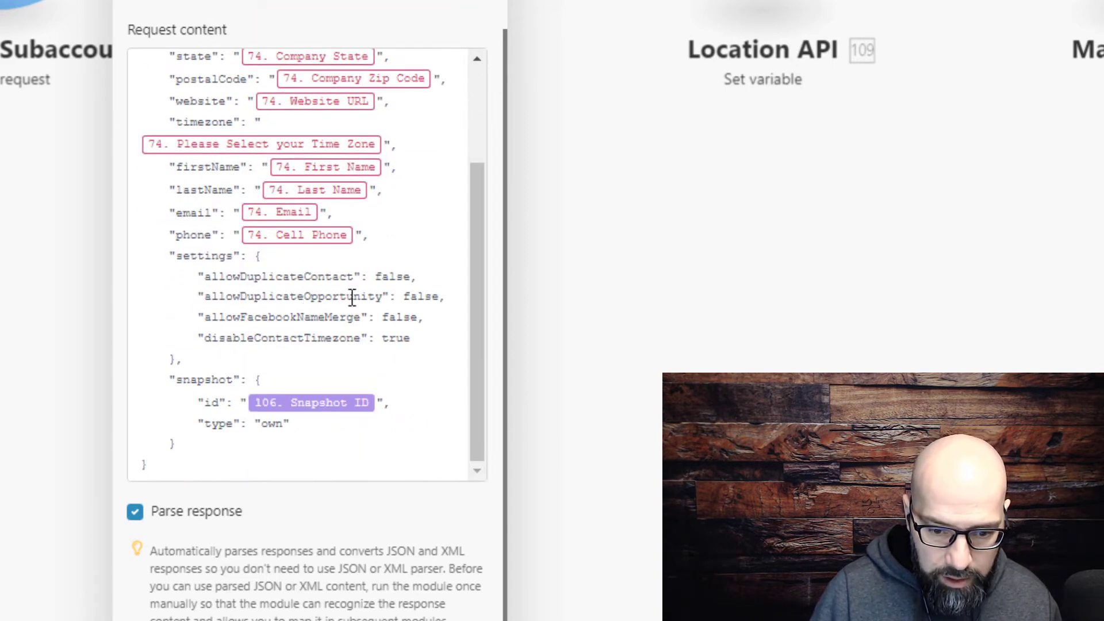
{"action": "mouse_move", "coordinate": [355, 384]}
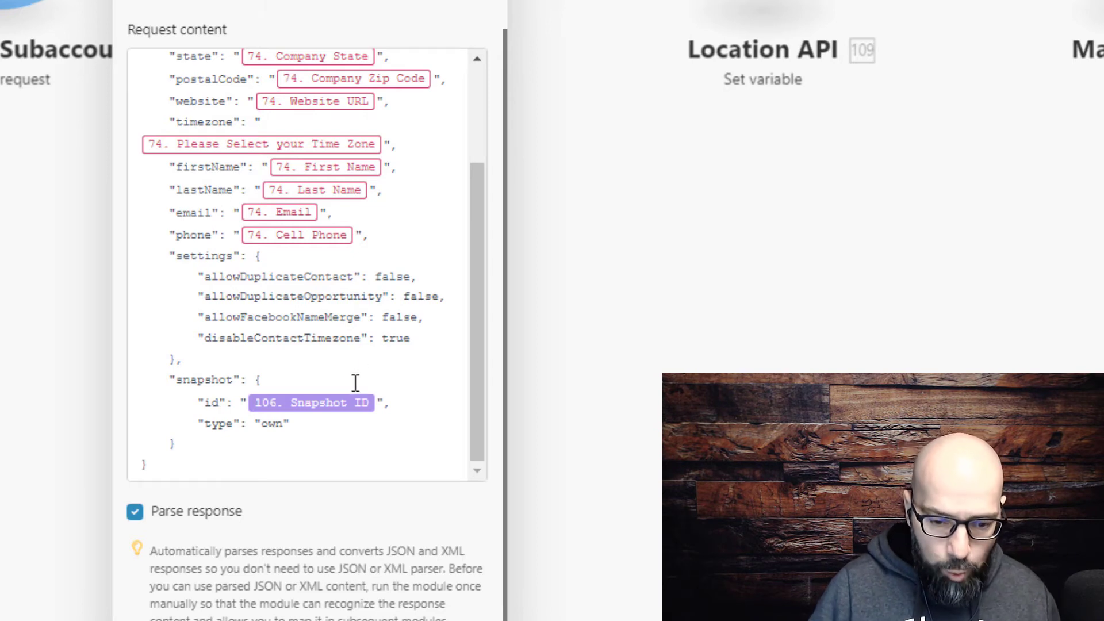
{"action": "mouse_move", "coordinate": [287, 407]}
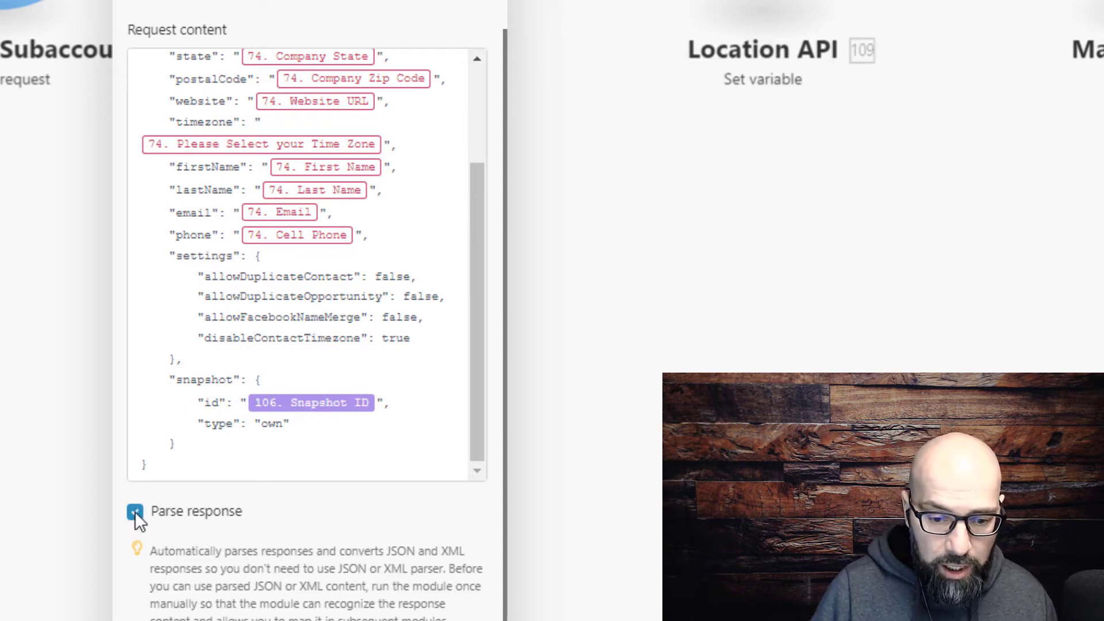
{"action": "left_click", "coordinate": [134, 511]}
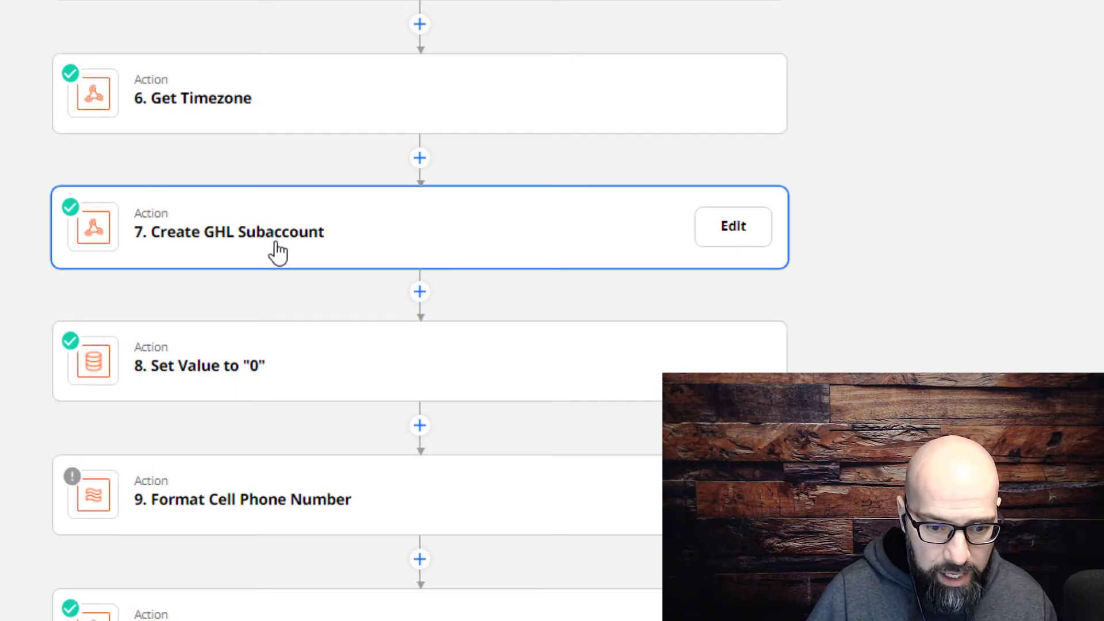
Step: Expand step 7 Create GHL Subaccount to show Webhooks by Zapier with Custom Request event
{"action": "left_click", "coordinate": [733, 226]}
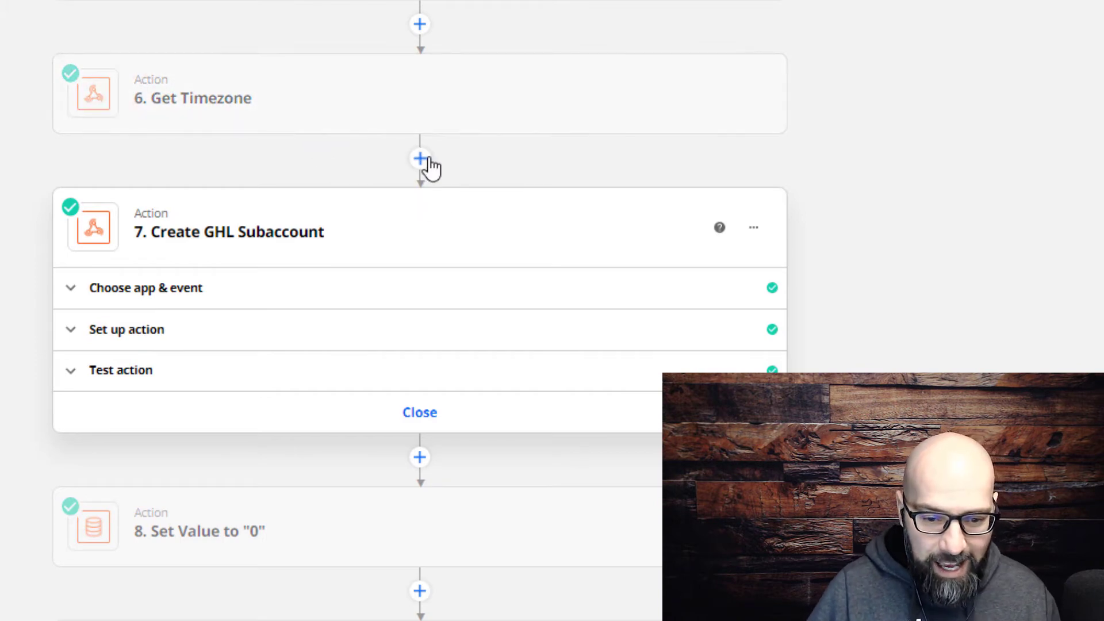
{"action": "left_click", "coordinate": [137, 288]}
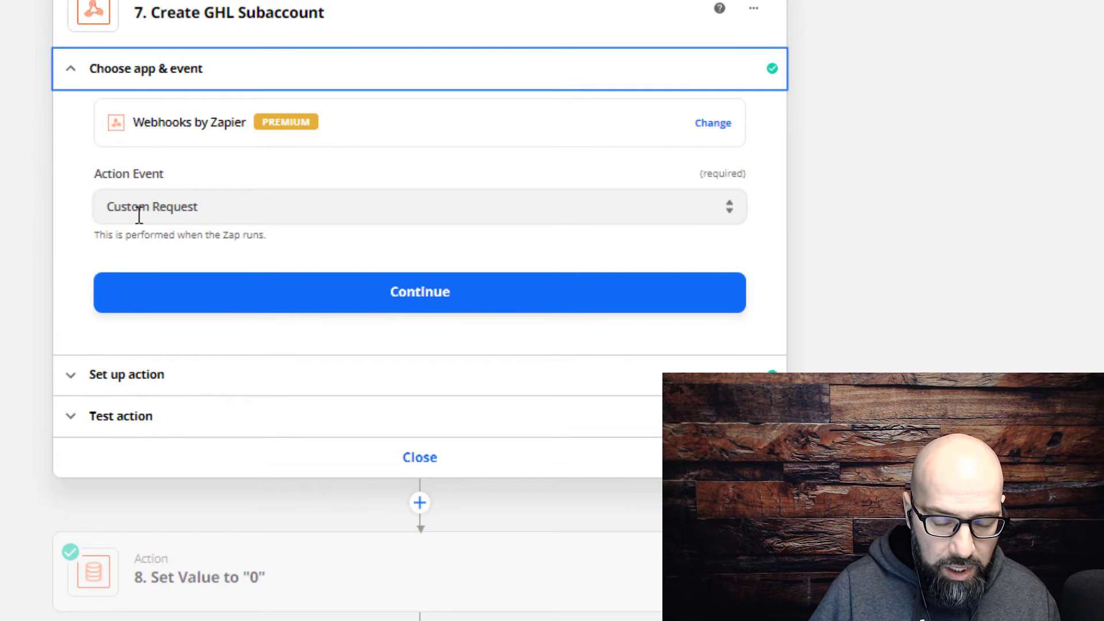
{"action": "mouse_move", "coordinate": [227, 214]}
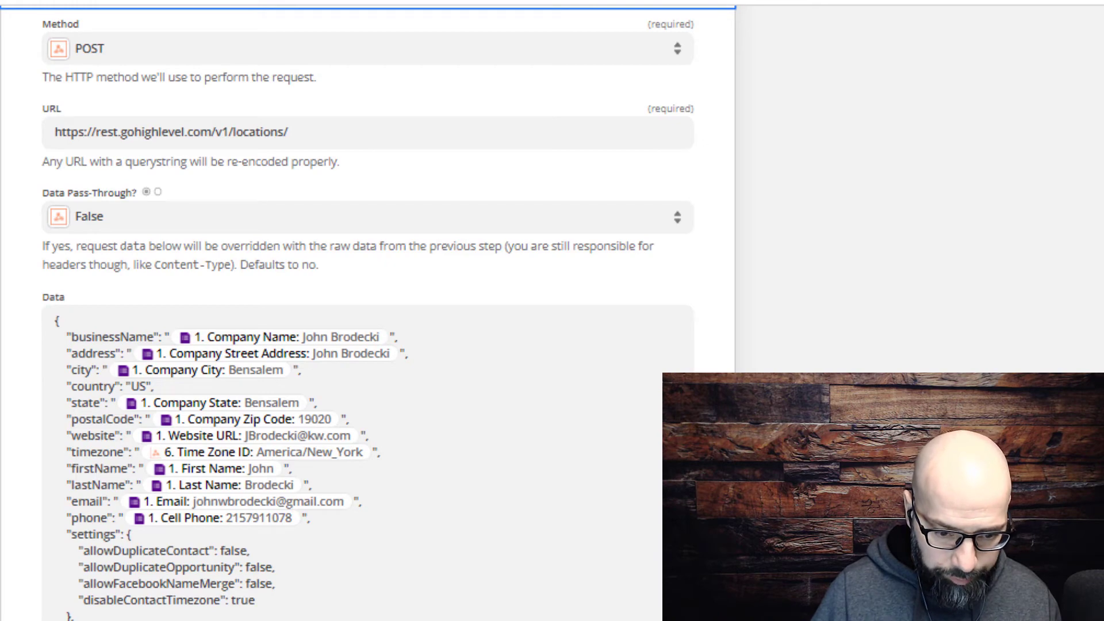
{"action": "scroll", "scroll_direction": "down", "scroll_amount": 3}
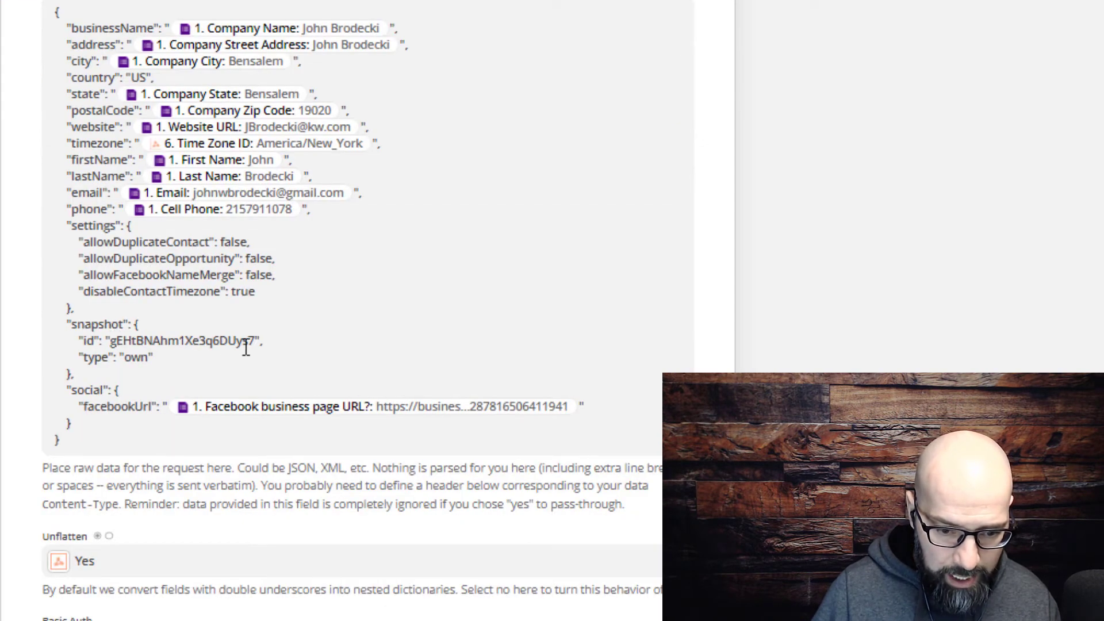
{"action": "scroll", "scroll_direction": "down", "scroll_amount": 3}
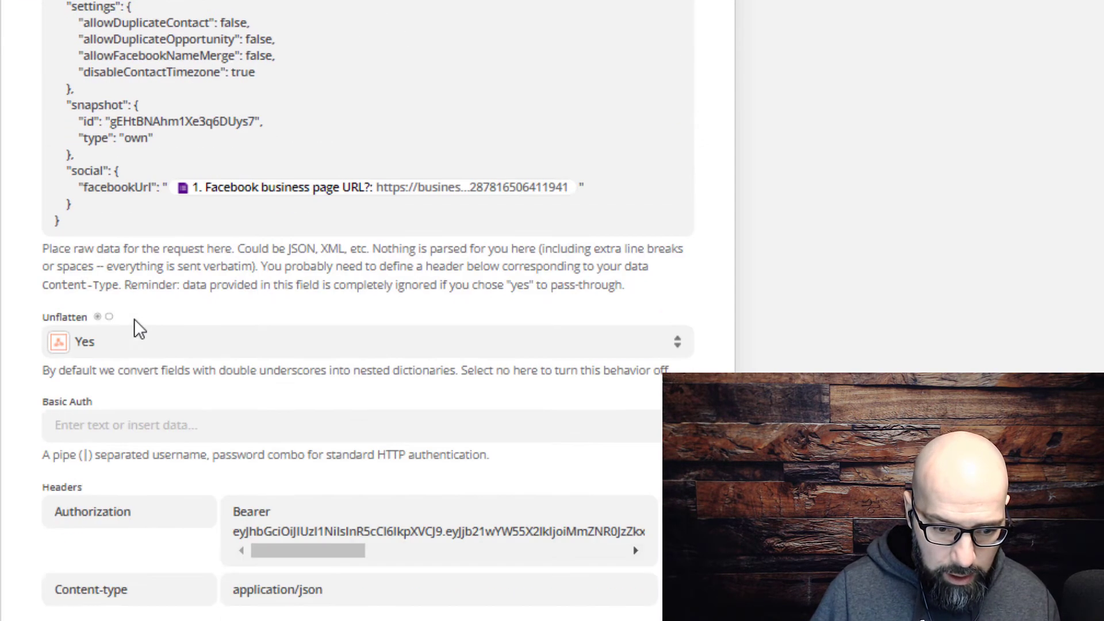
{"action": "scroll", "scroll_direction": "down", "scroll_amount": 3}
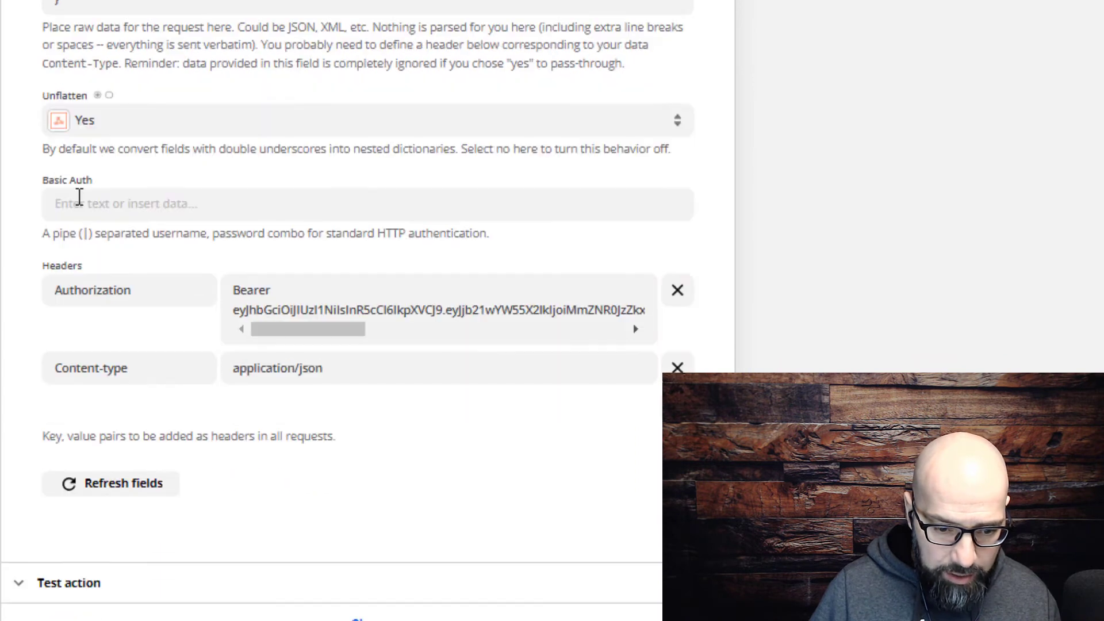
{"action": "scroll", "scroll_direction": "down", "scroll_amount": 3}
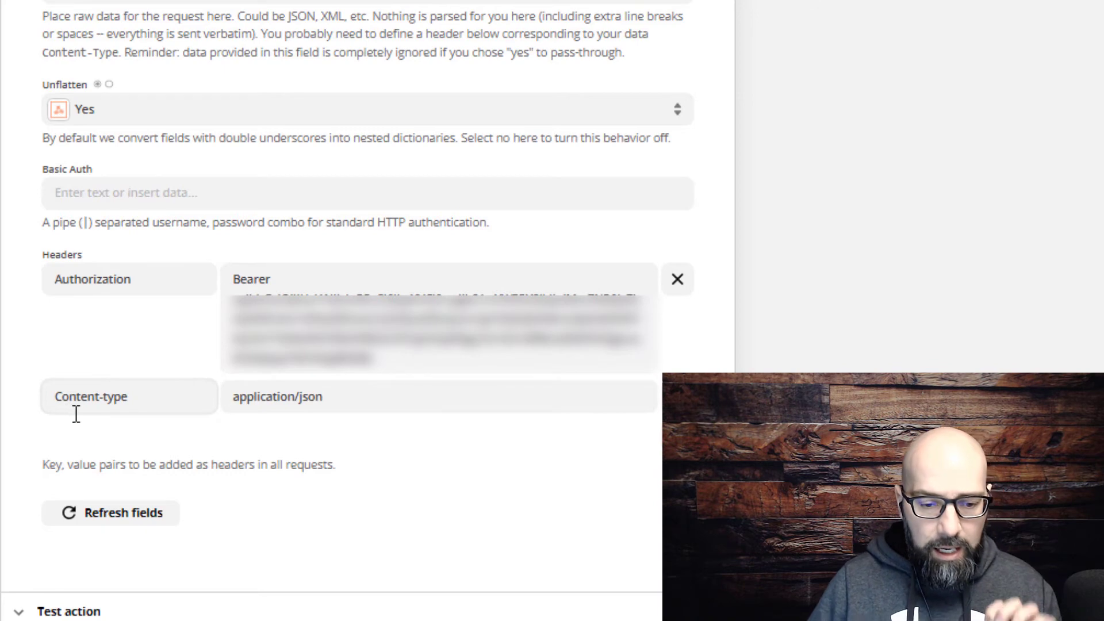
{"action": "mouse_move", "coordinate": [148, 427]}
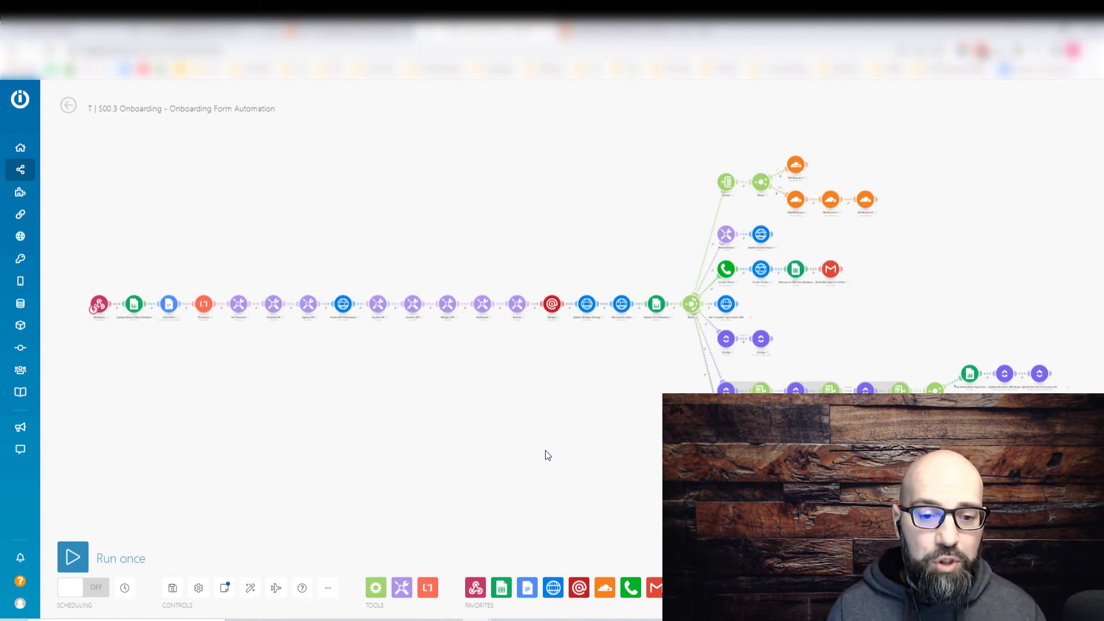
{"action": "mouse_move", "coordinate": [558, 329]}
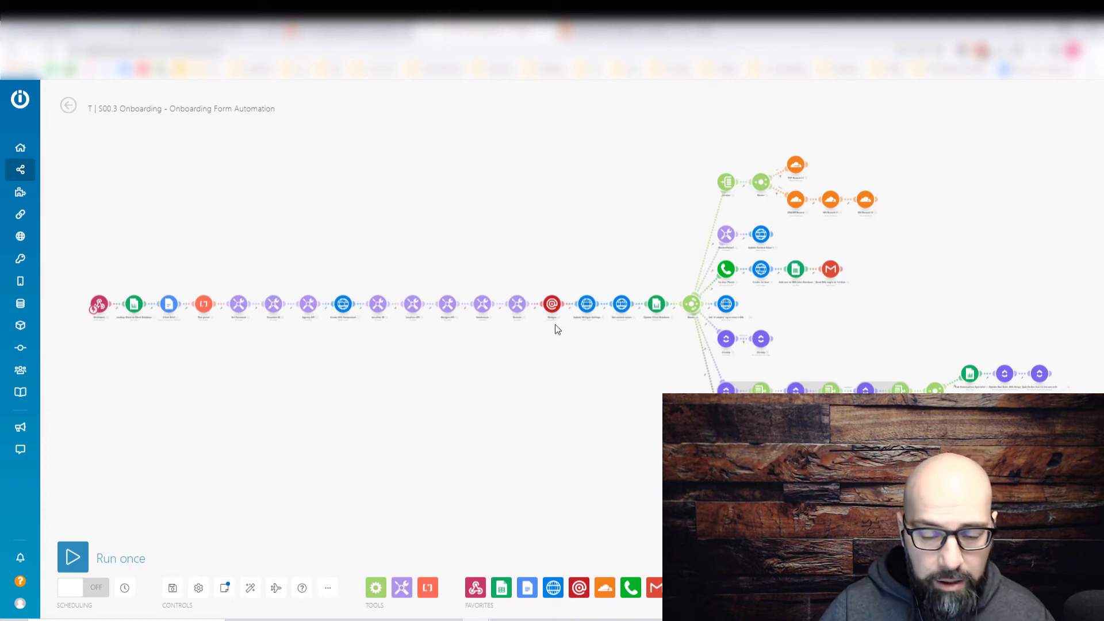
{"action": "mouse_move", "coordinate": [534, 368]}
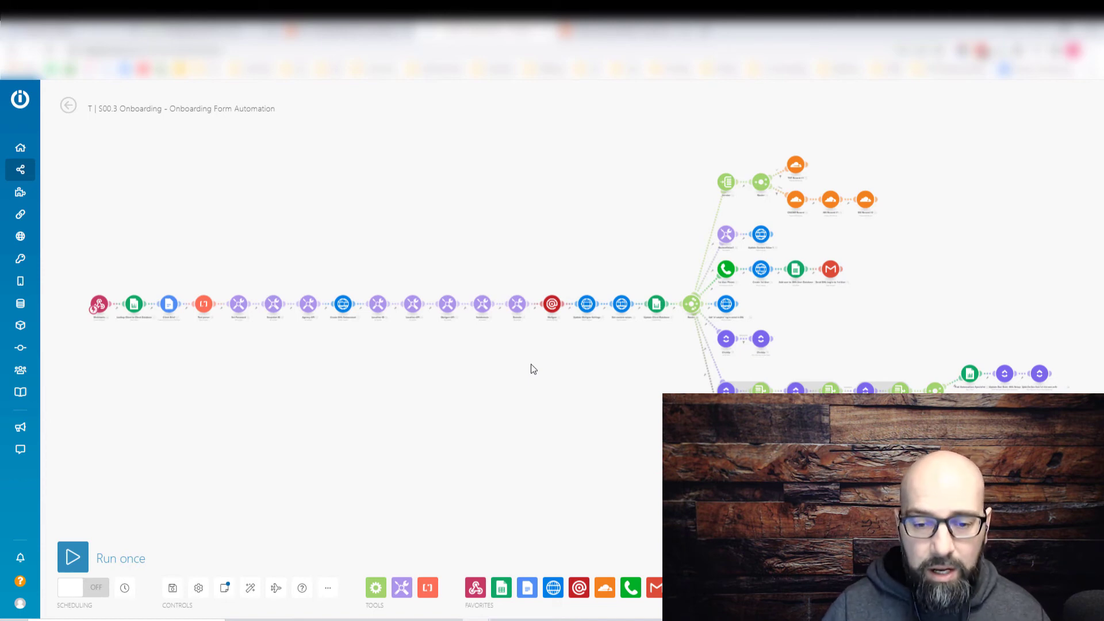
{"action": "mouse_move", "coordinate": [562, 439]}
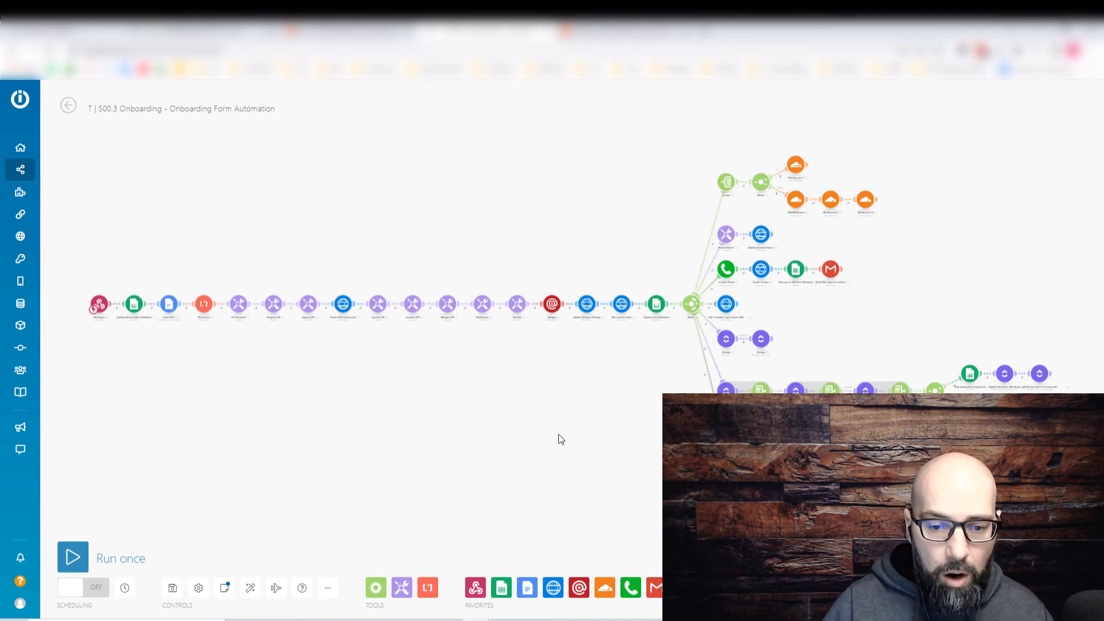
{"action": "mouse_move", "coordinate": [402, 425]}
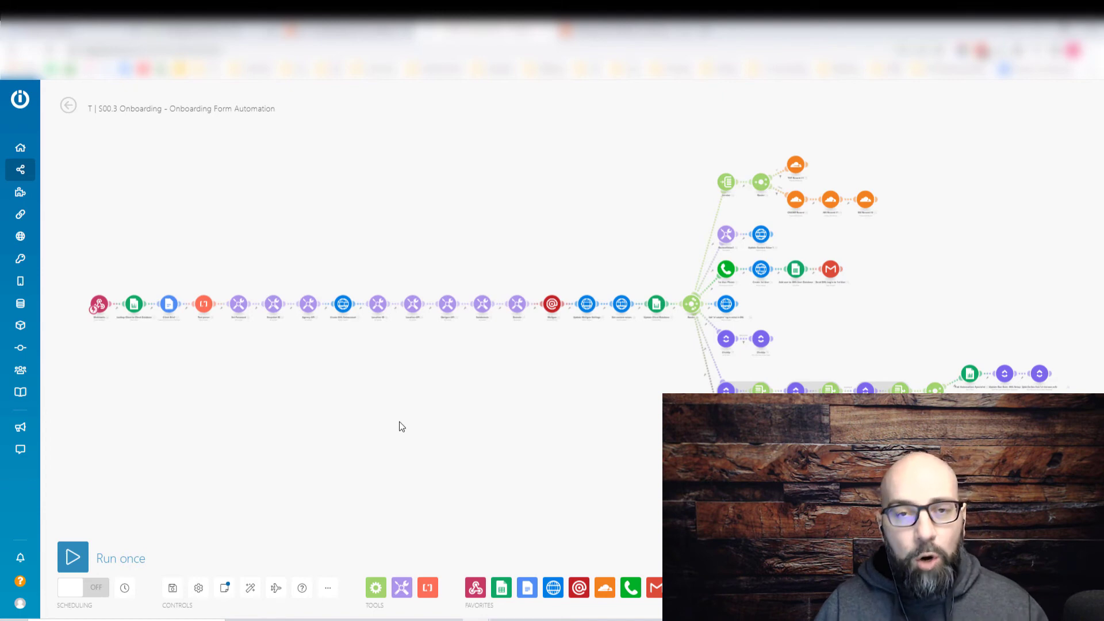